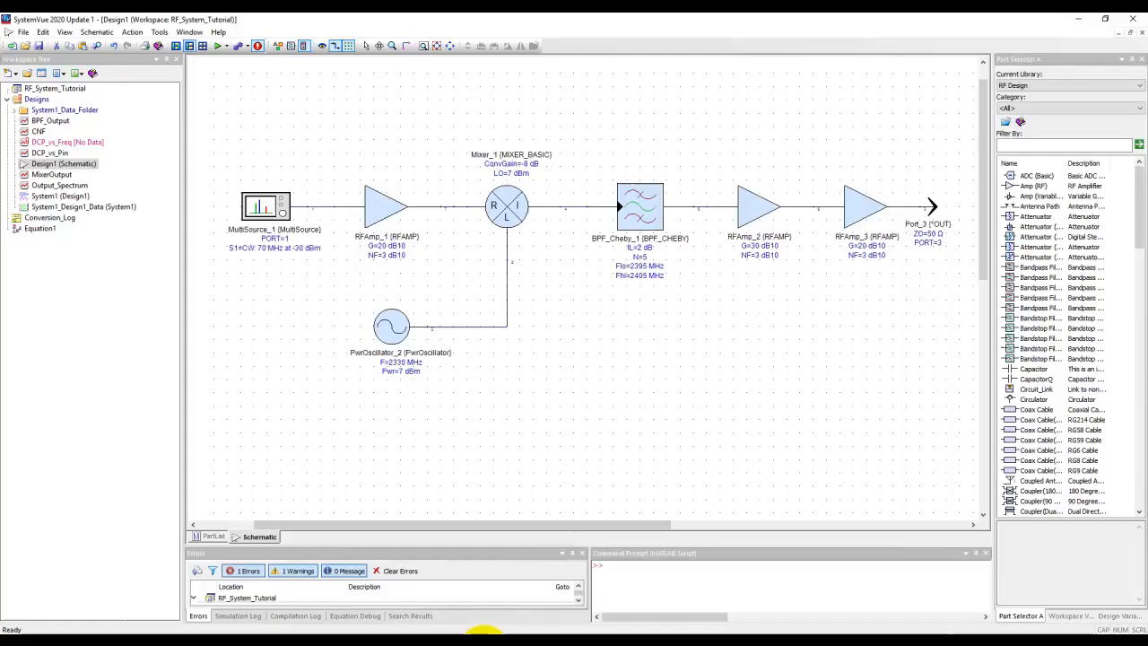
{"action": "mouse_move", "coordinate": [608, 368]}
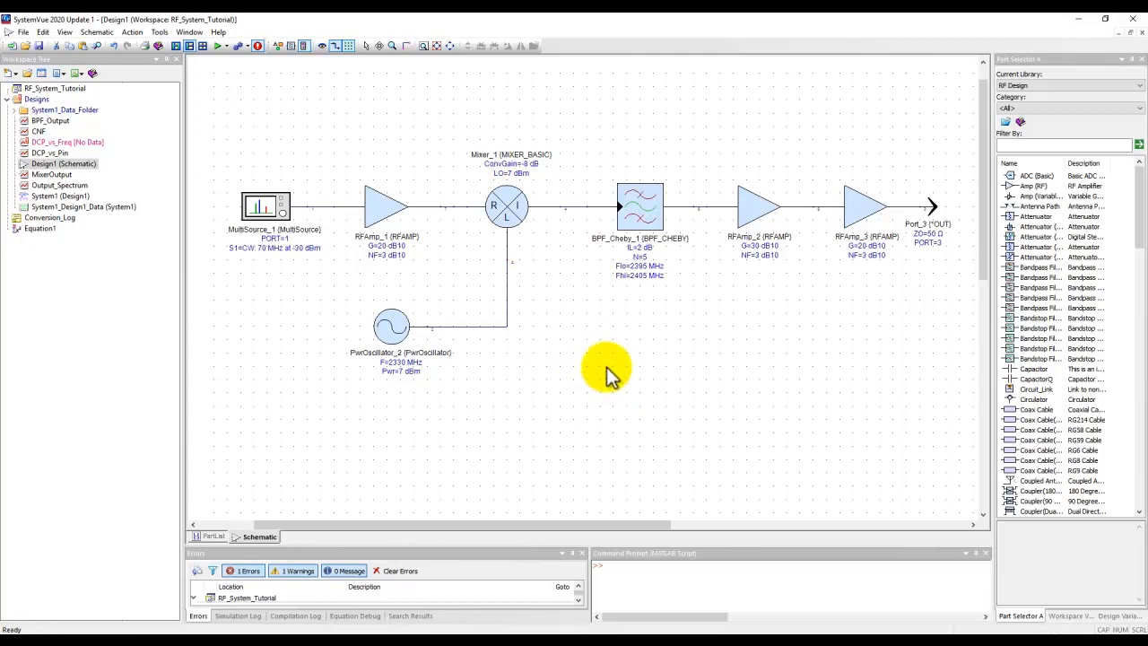
{"action": "mouse_move", "coordinate": [632, 350]}
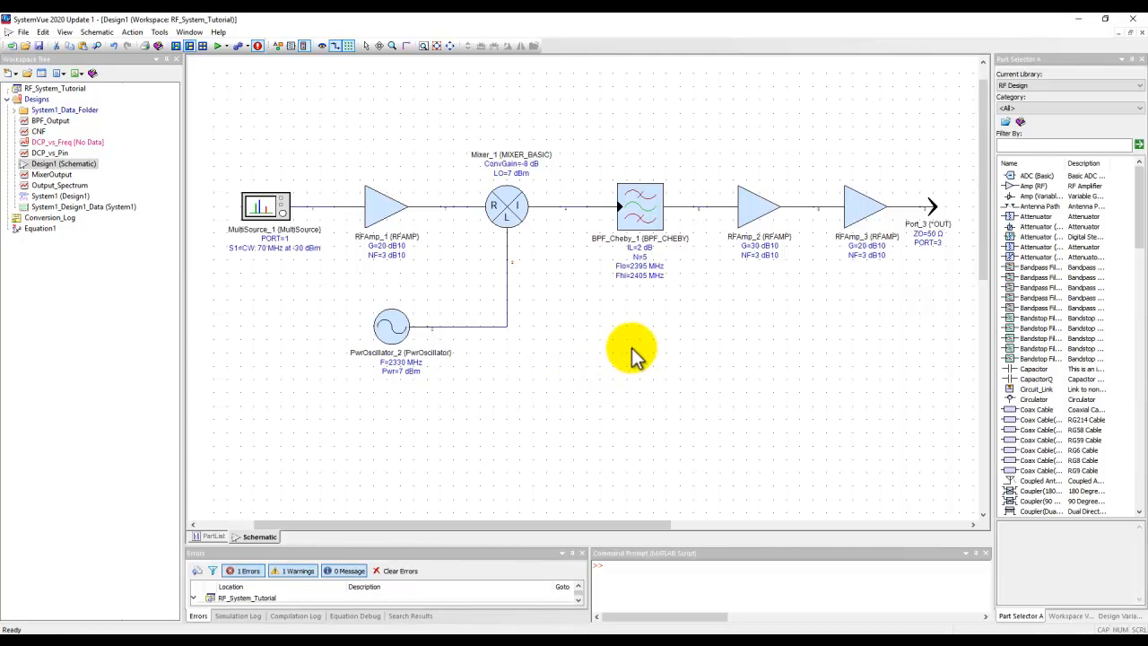
{"action": "mouse_move", "coordinate": [628, 347]}
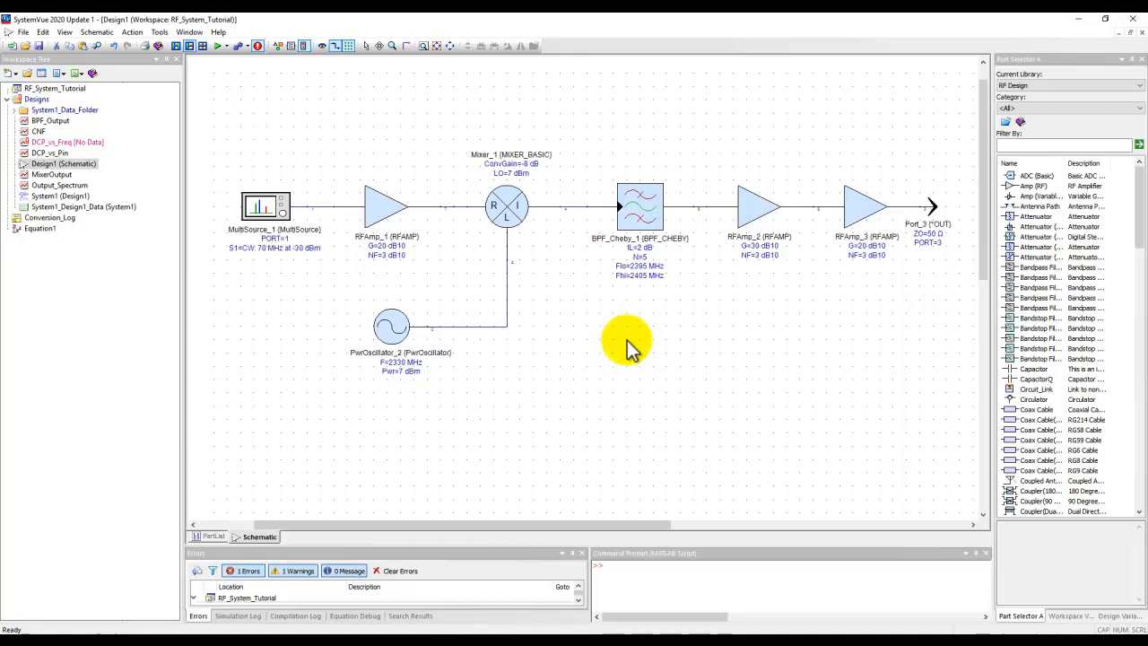
{"action": "mouse_move", "coordinate": [737, 297]}
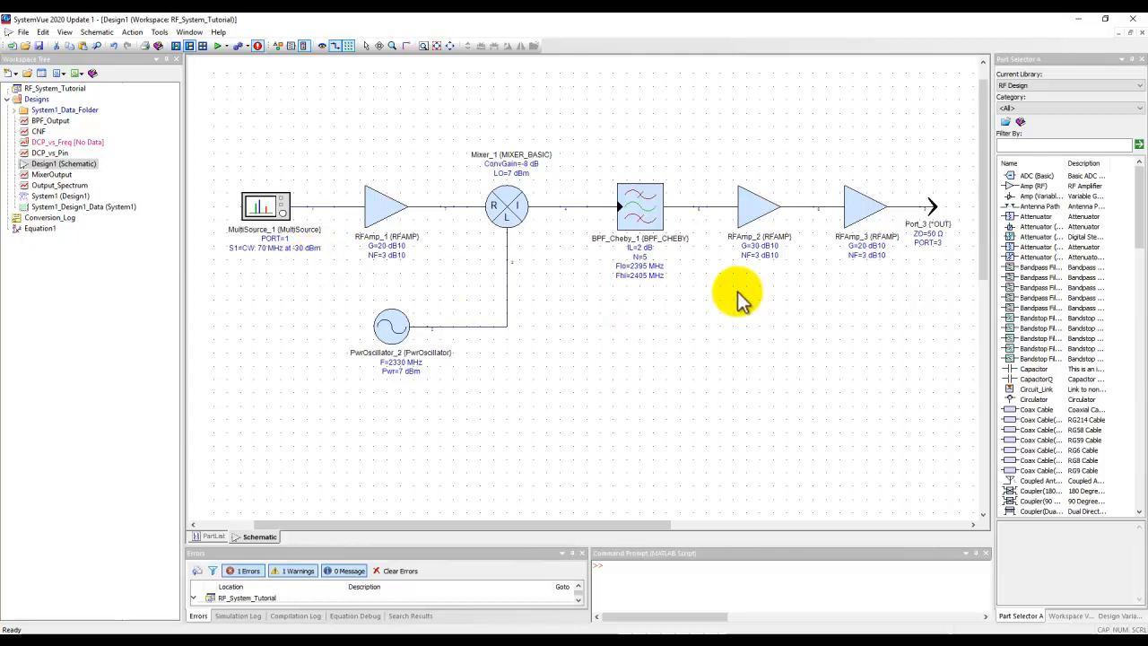
{"action": "mouse_move", "coordinate": [914, 231]}
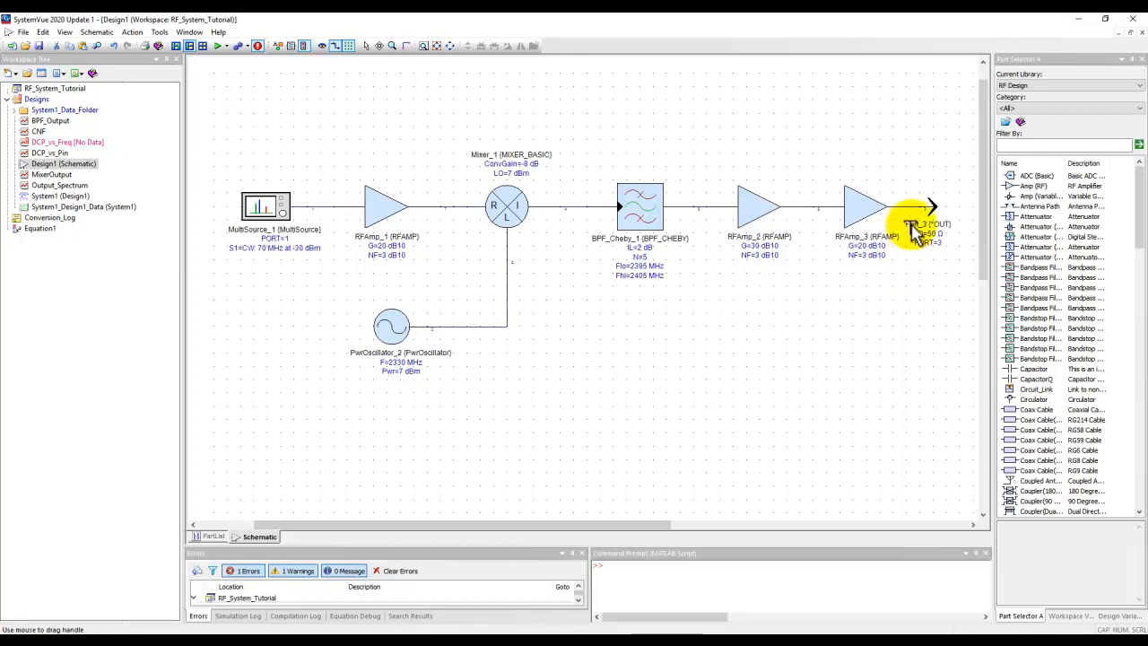
{"action": "mouse_move", "coordinate": [51, 154]}
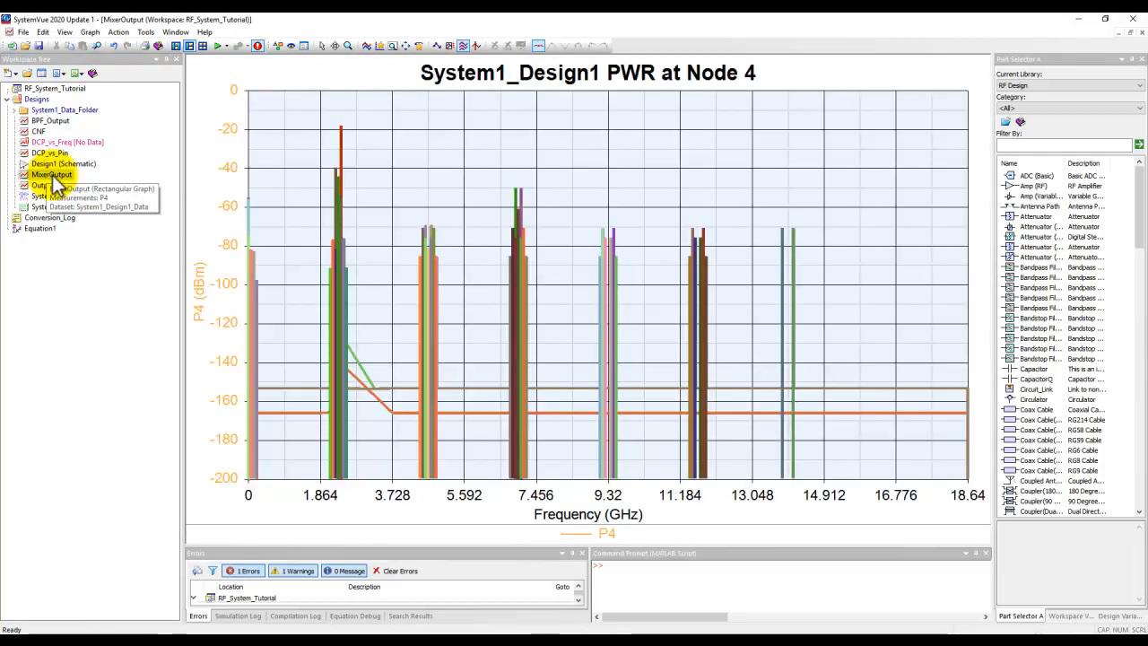
- Review the Output_Spectrum and CNF graphs, then go back to the Design1 schematic
{"action": "left_click", "coordinate": [59, 185]}
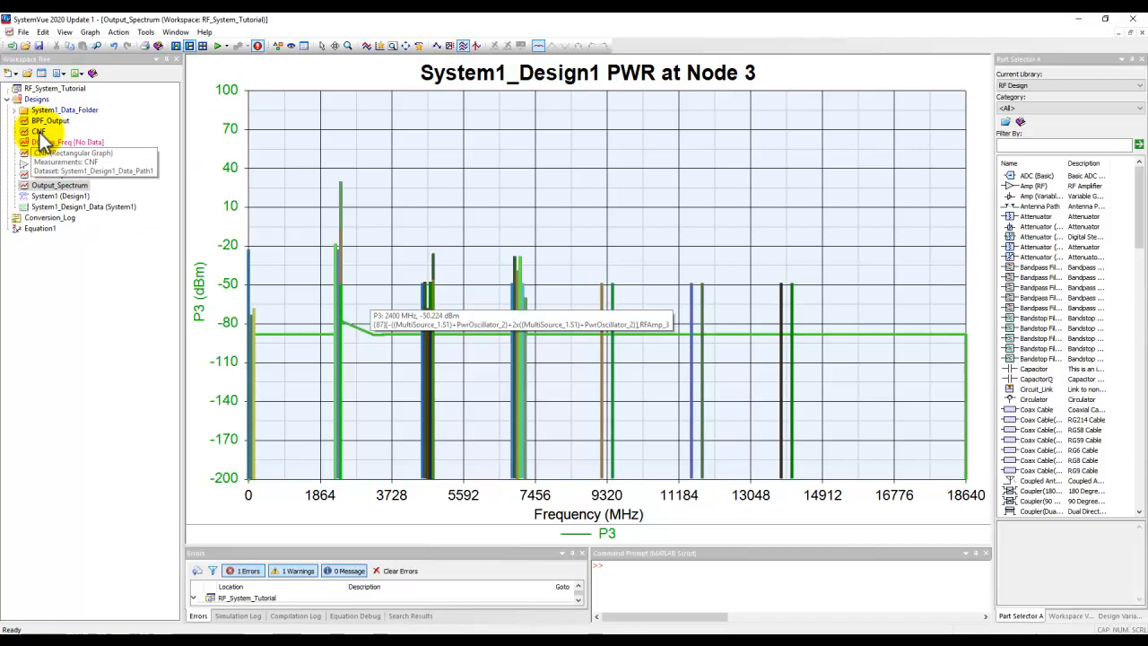
{"action": "left_click", "coordinate": [39, 131]}
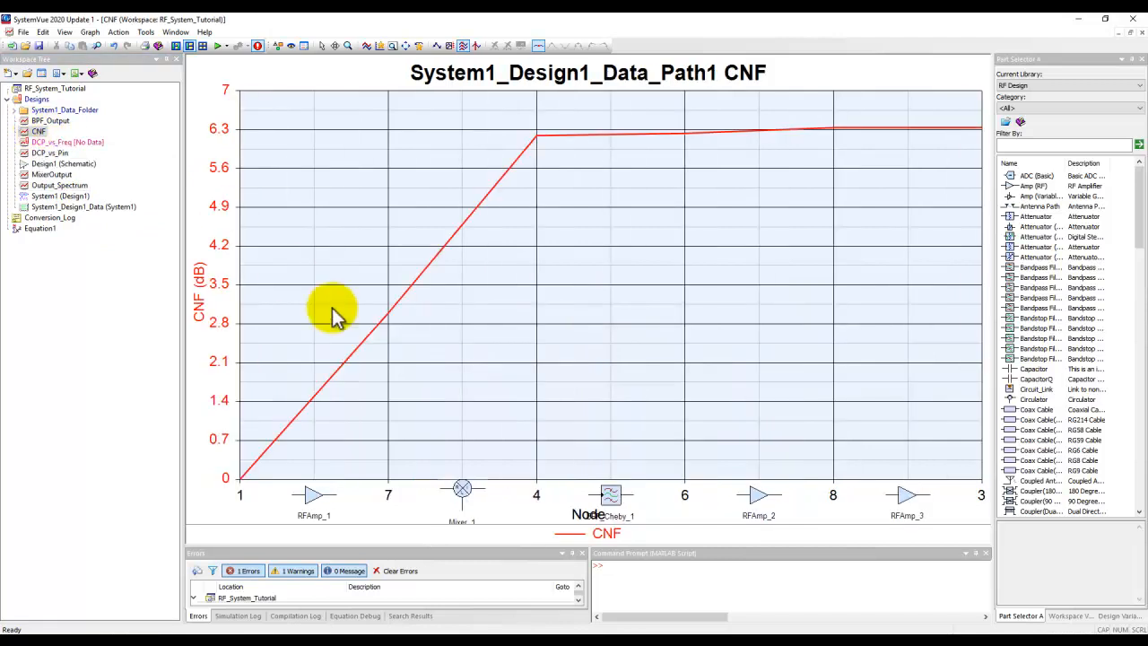
{"action": "mouse_move", "coordinate": [829, 130]}
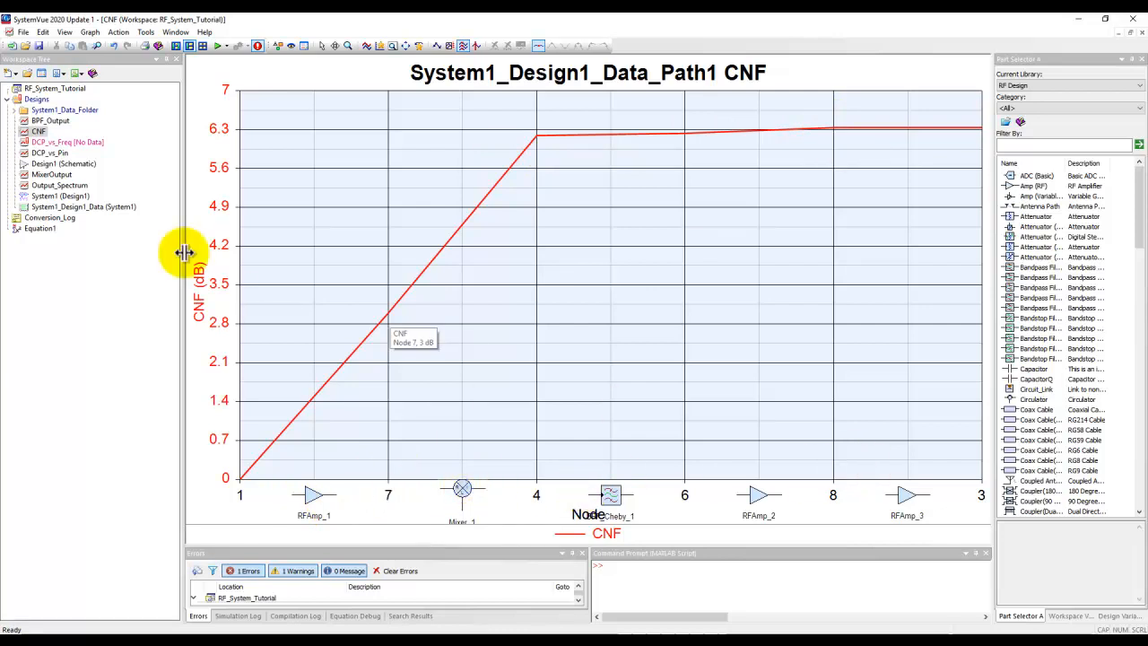
{"action": "left_click", "coordinate": [64, 164]}
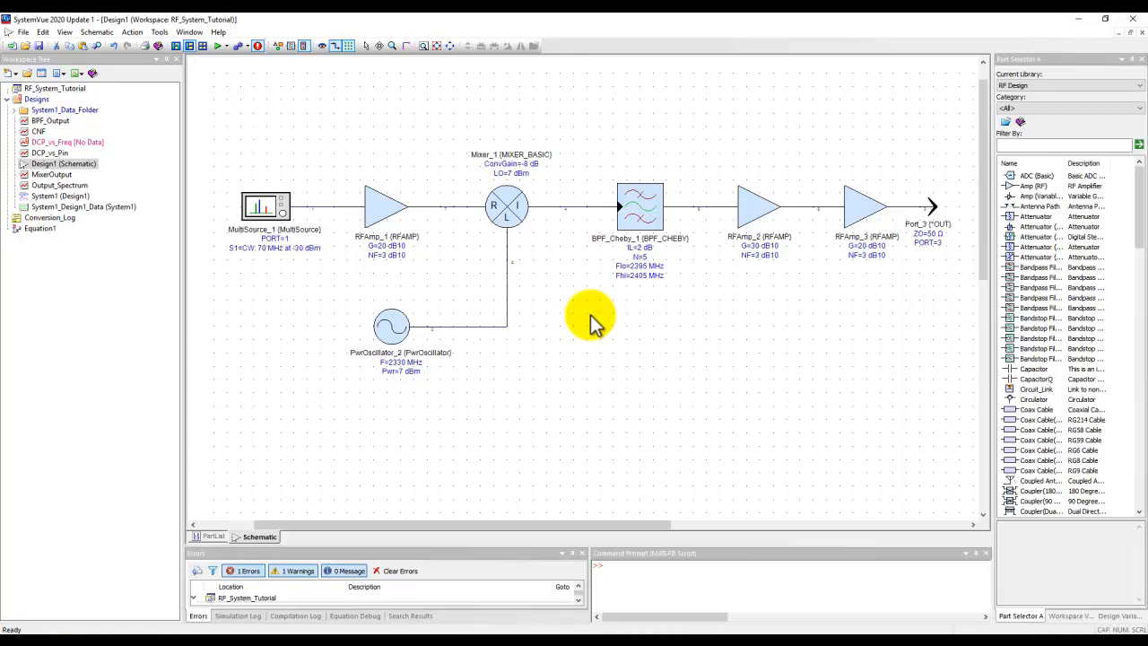
{"action": "mouse_move", "coordinate": [587, 325]}
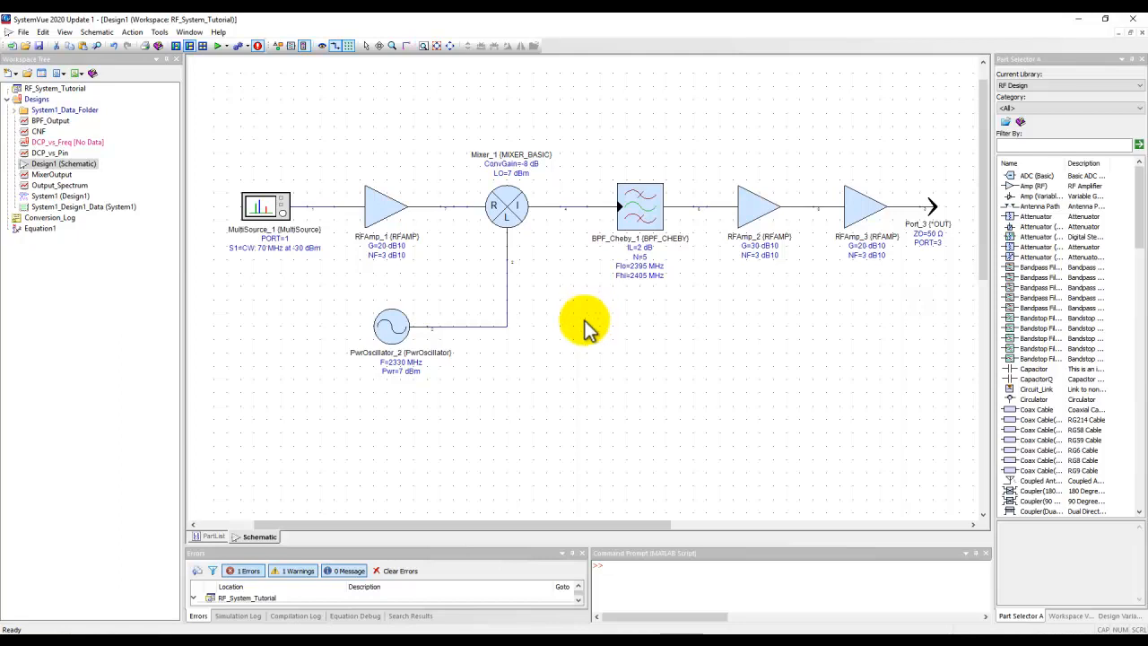
{"action": "mouse_move", "coordinate": [219, 300]}
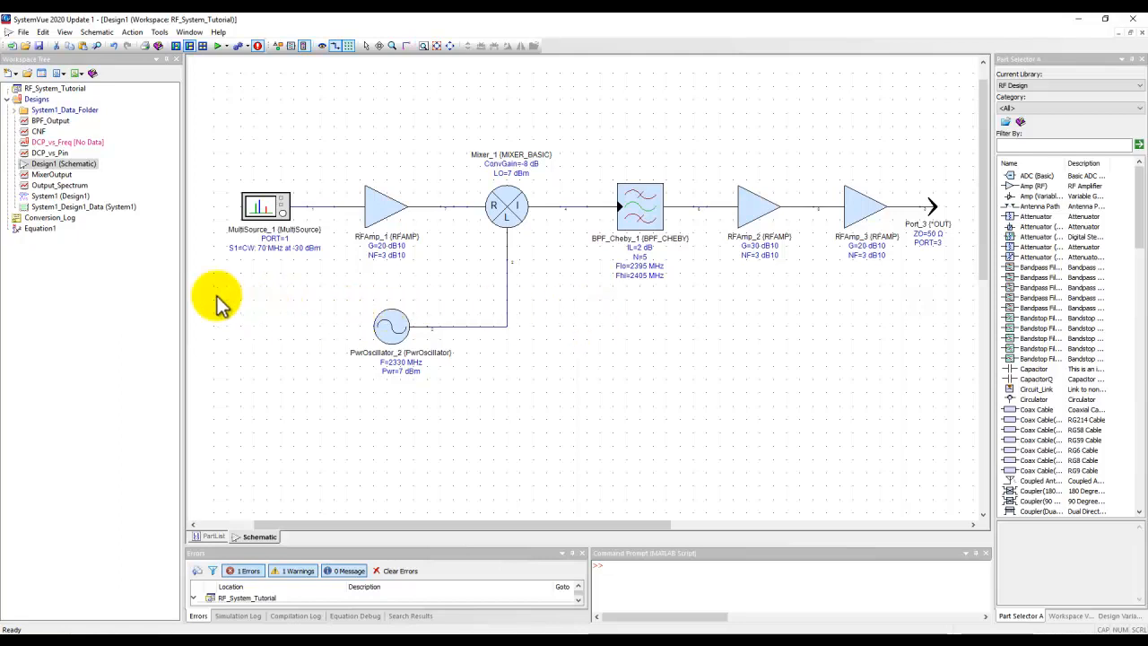
{"action": "mouse_move", "coordinate": [132, 251]}
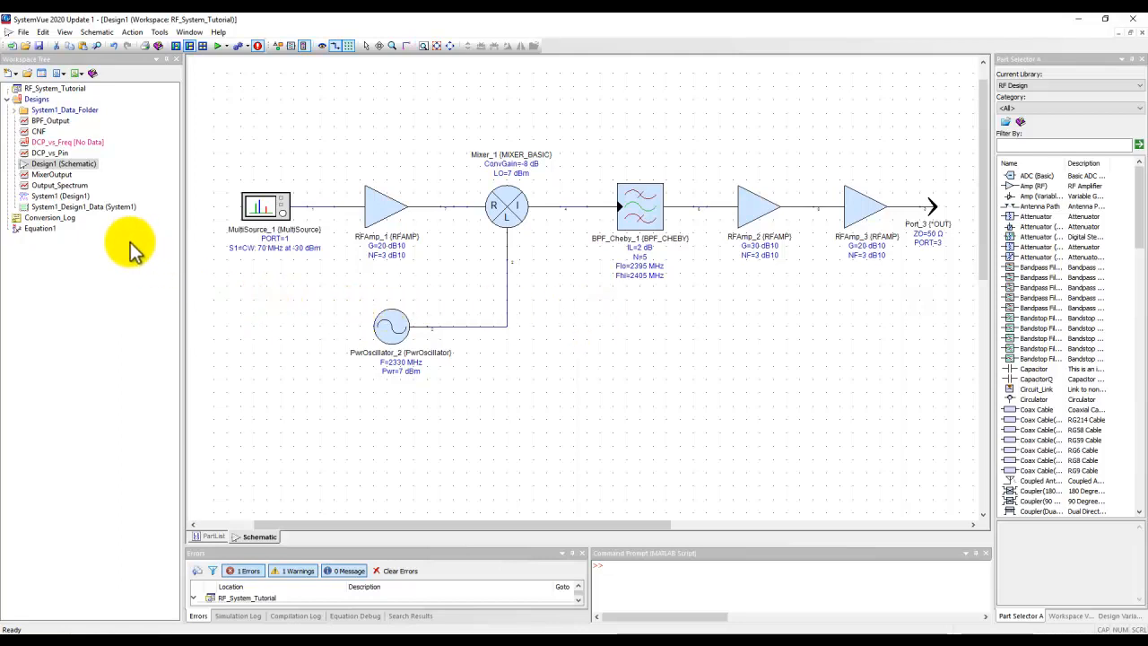
{"action": "right_click", "coordinate": [36, 99]}
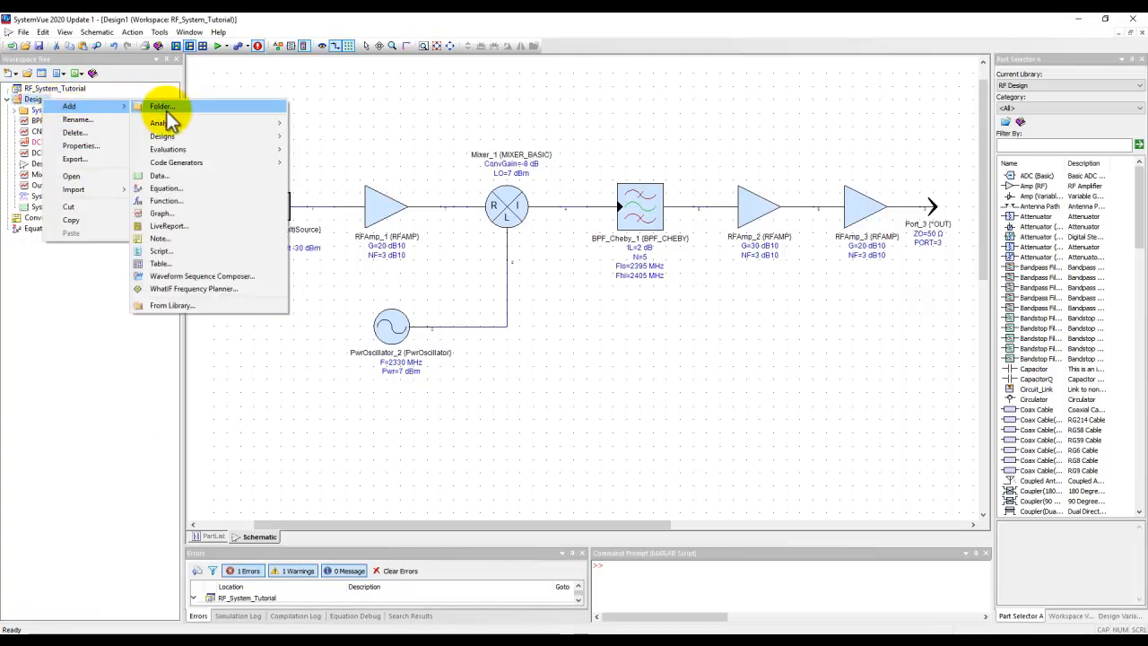
{"action": "mouse_move", "coordinate": [168, 149]}
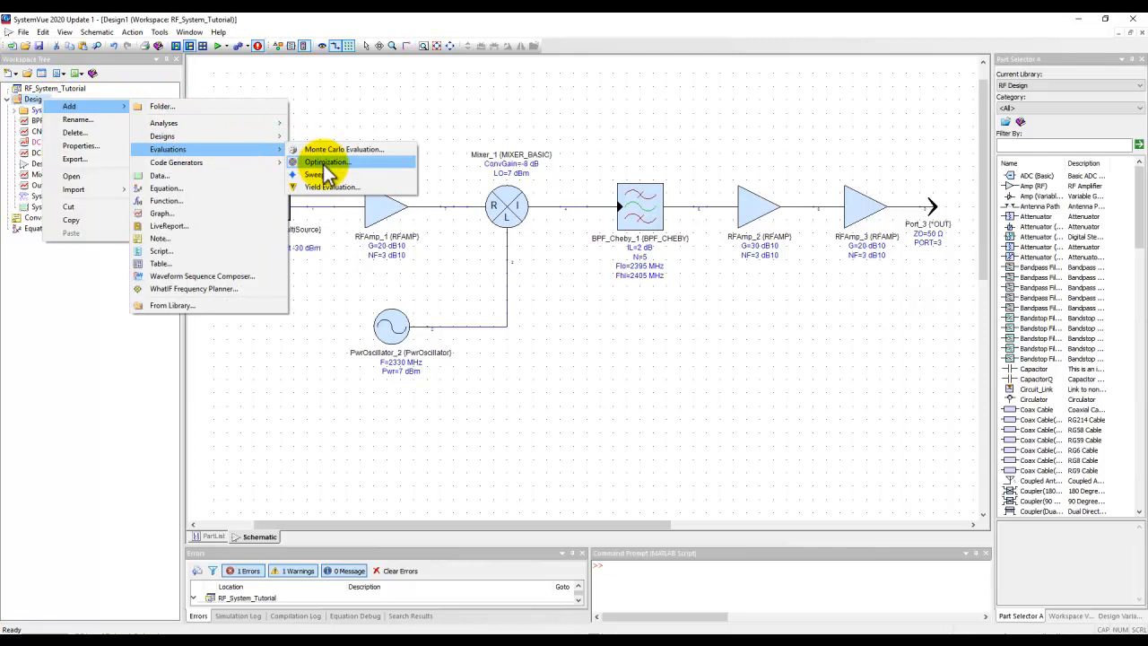
{"action": "mouse_move", "coordinate": [315, 174]}
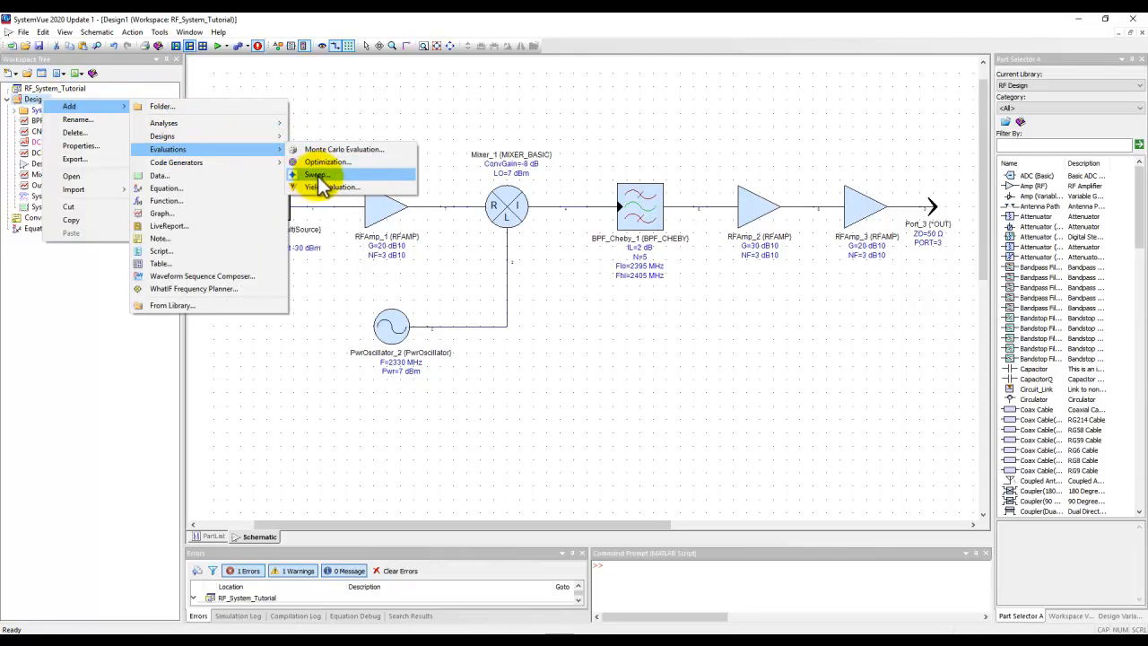
{"action": "mouse_move", "coordinate": [308, 107]}
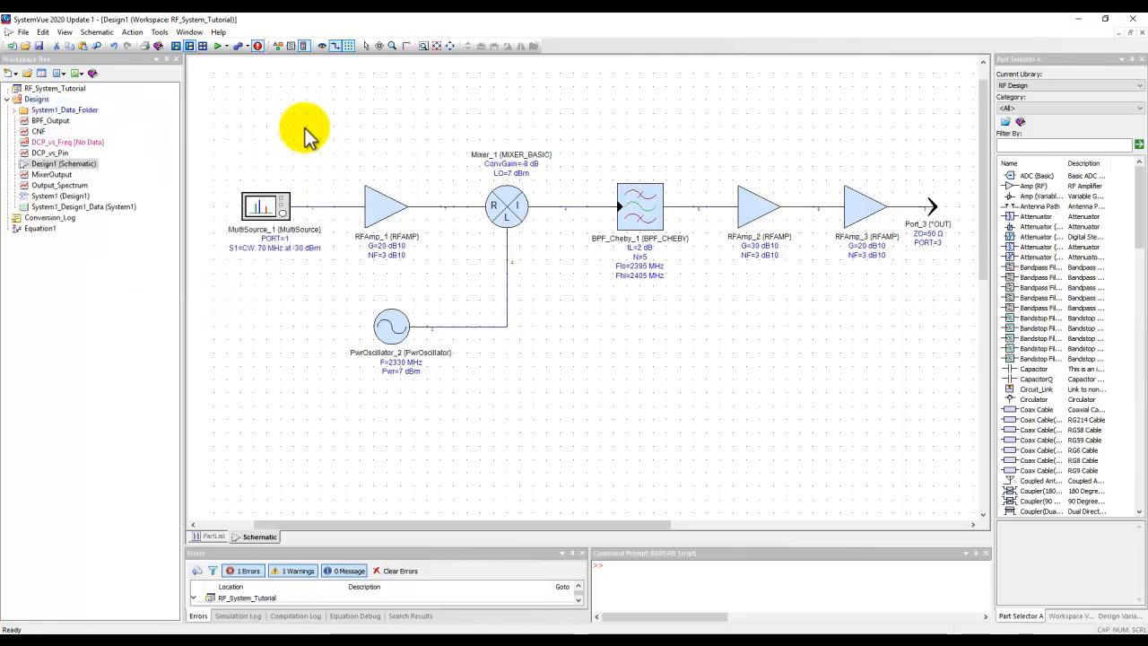
{"action": "mouse_move", "coordinate": [60, 207]}
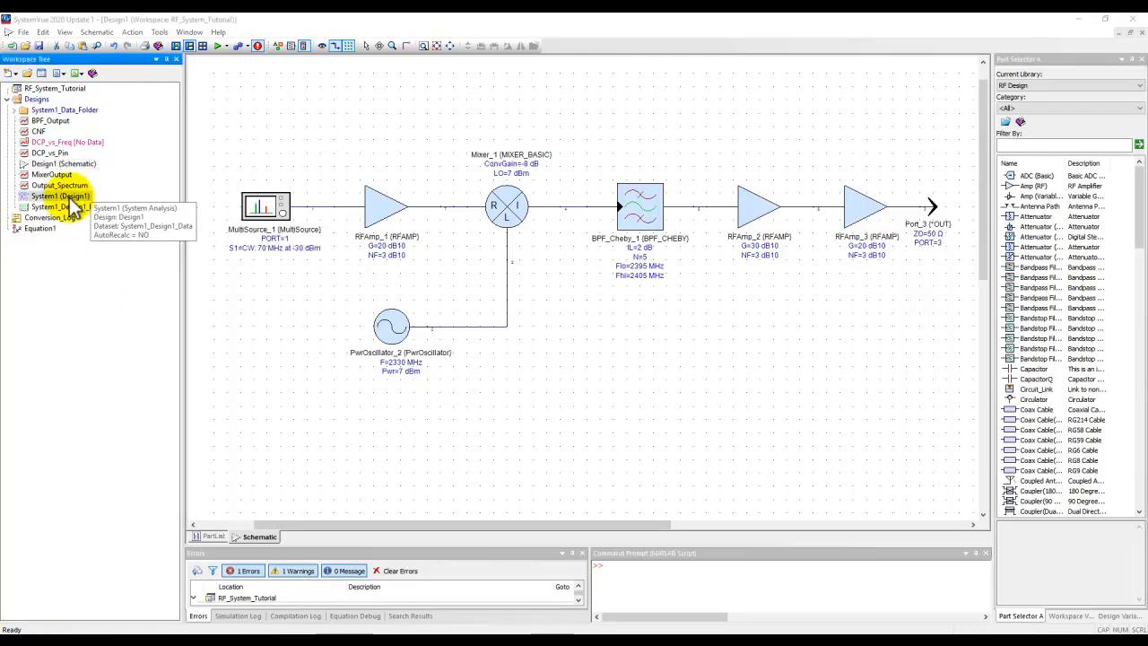
- Open System1's simulation parameters and start editing Path1 (MultiSource_1 to Port_3)
{"action": "double_click", "coordinate": [60, 195]}
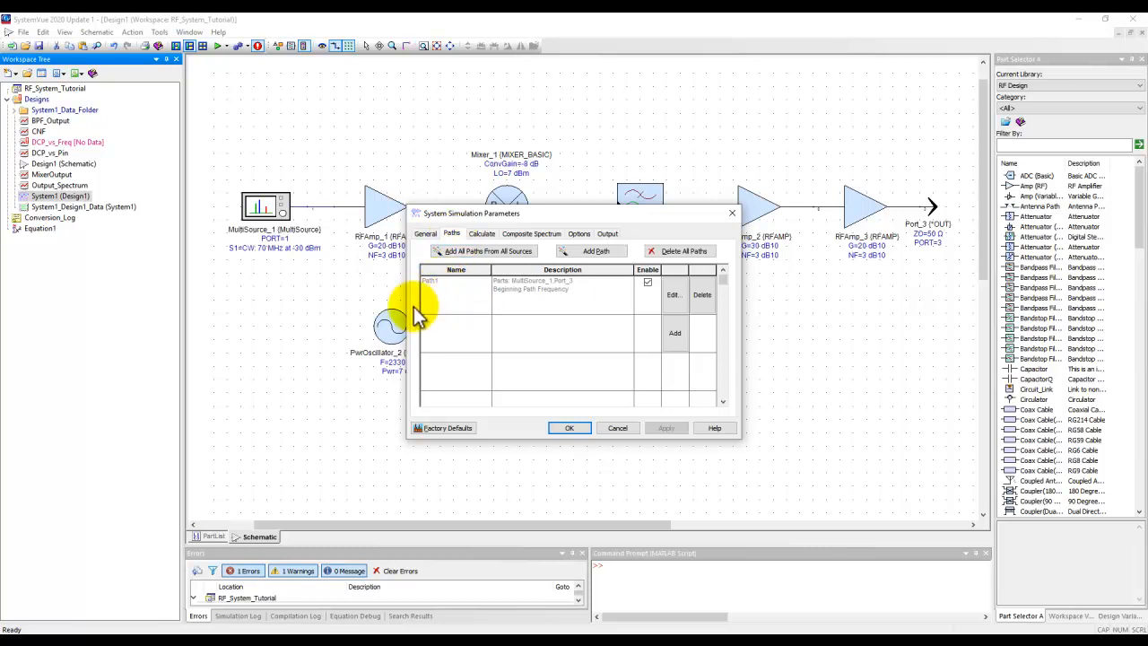
{"action": "mouse_move", "coordinate": [573, 305]}
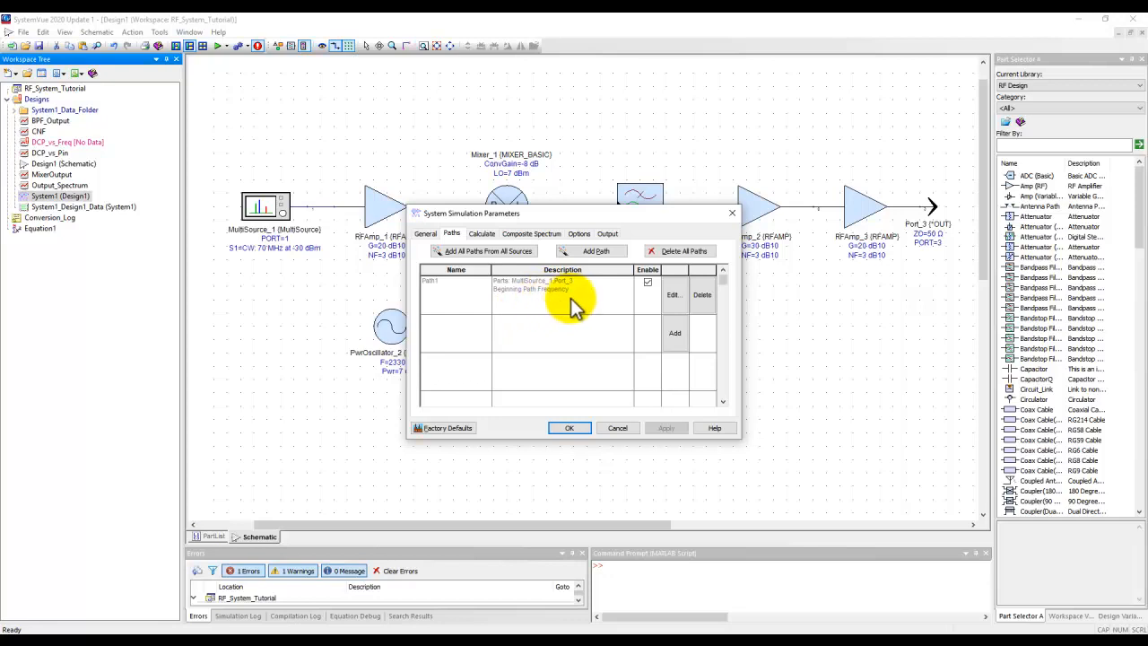
{"action": "left_click", "coordinate": [673, 294]}
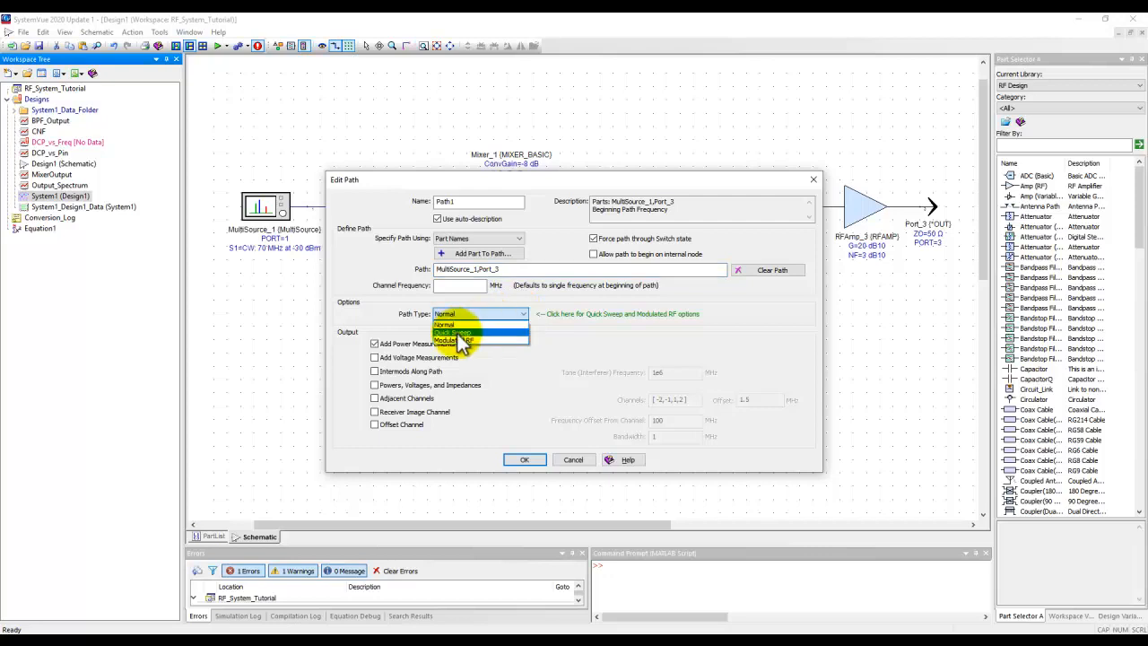
- Make Path1 a Quick Sweep compression curve, -50 to 0 dBm at 70 MHz, manual limits
{"action": "left_click", "coordinate": [452, 333]}
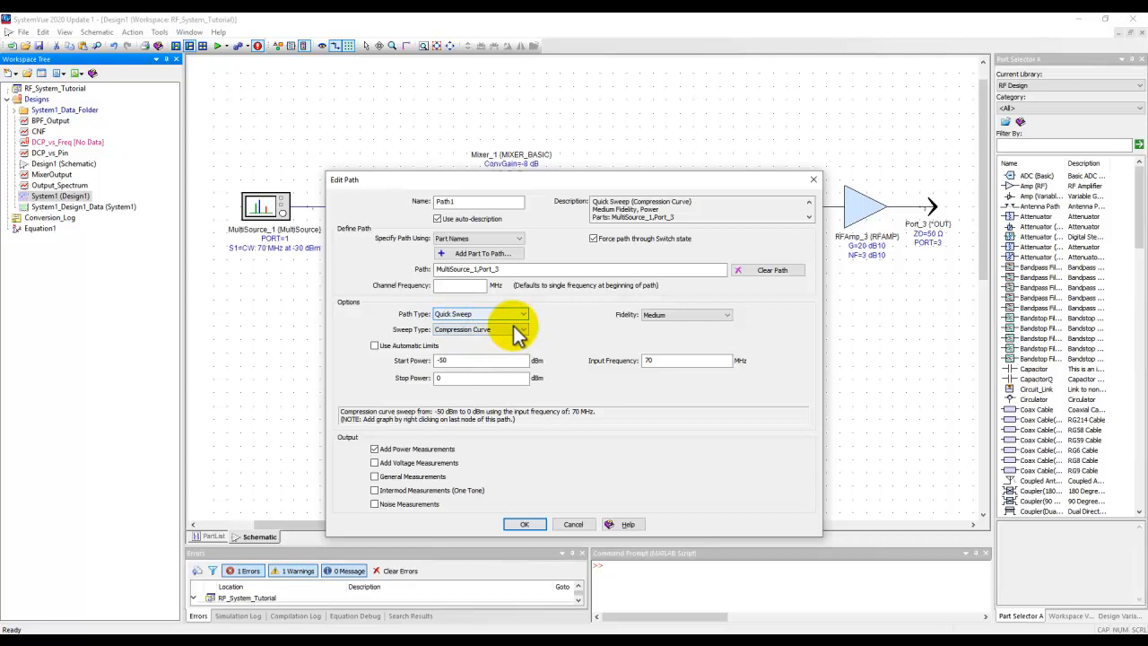
{"action": "left_click", "coordinate": [523, 329]}
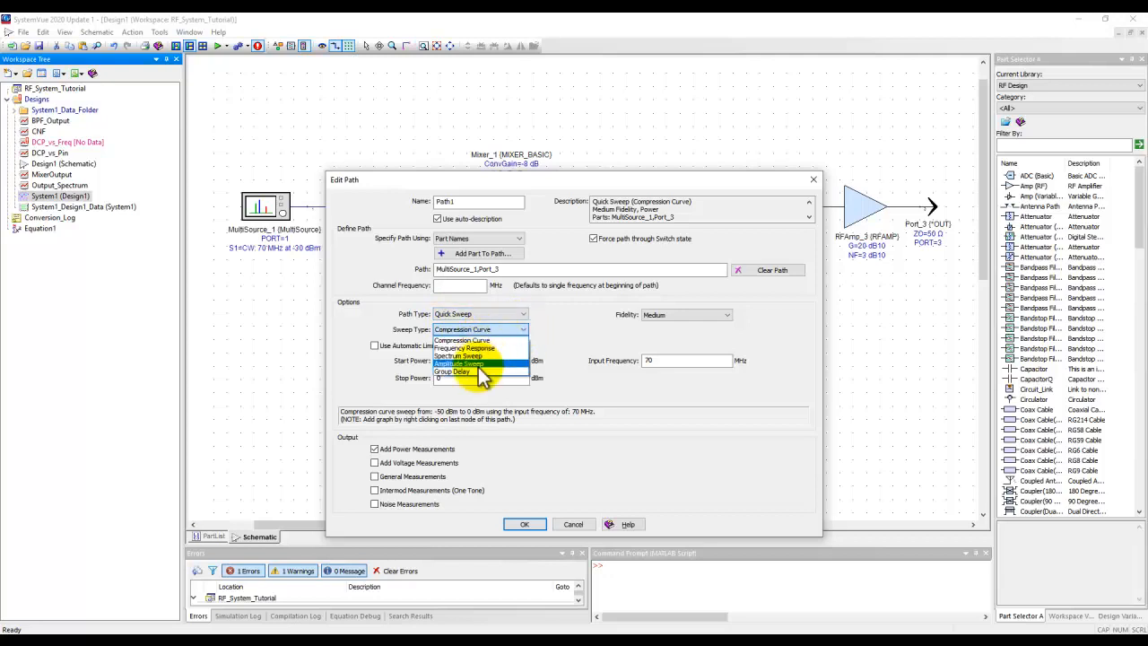
{"action": "mouse_move", "coordinate": [462, 339]}
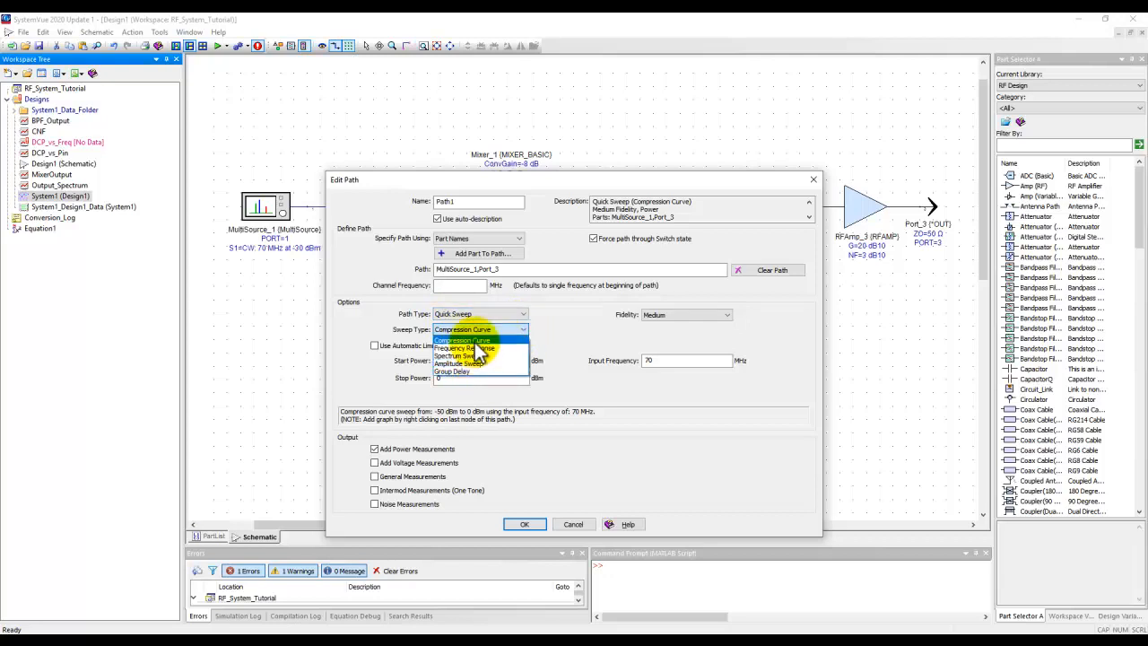
{"action": "left_click", "coordinate": [462, 339]}
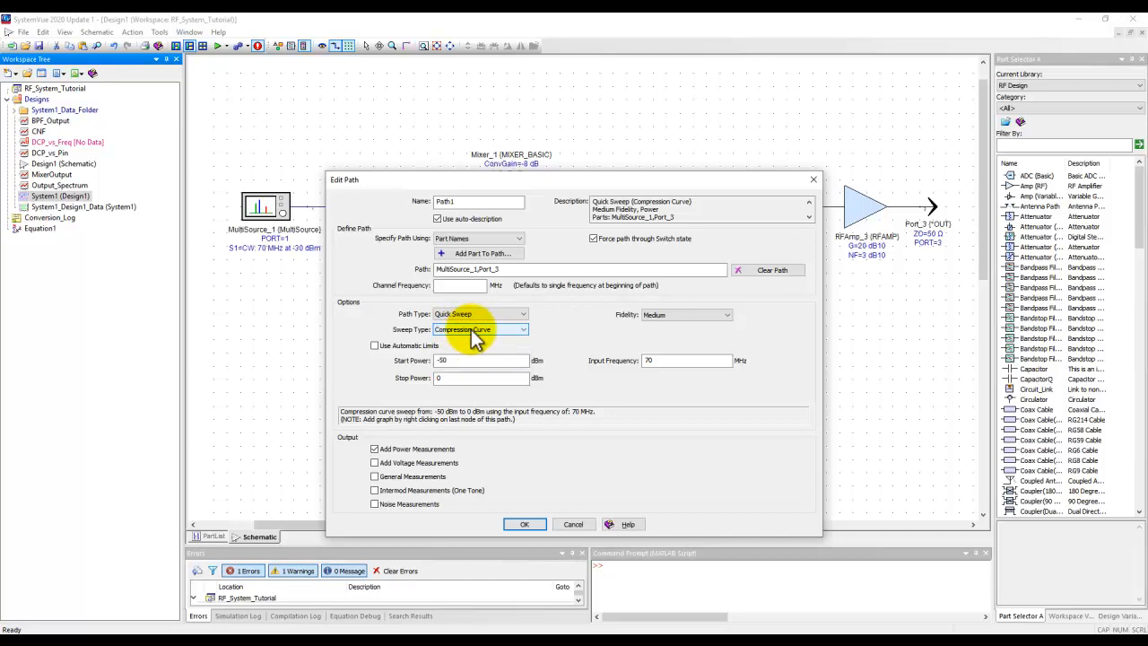
{"action": "left_click", "coordinate": [375, 345]}
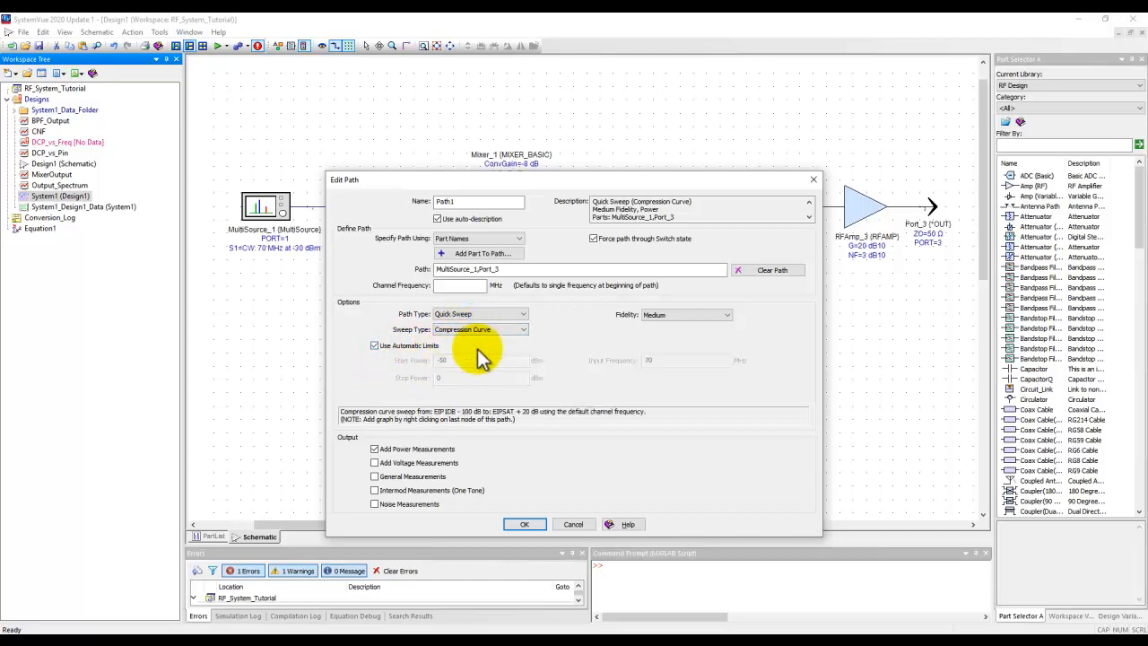
{"action": "mouse_move", "coordinate": [471, 372]}
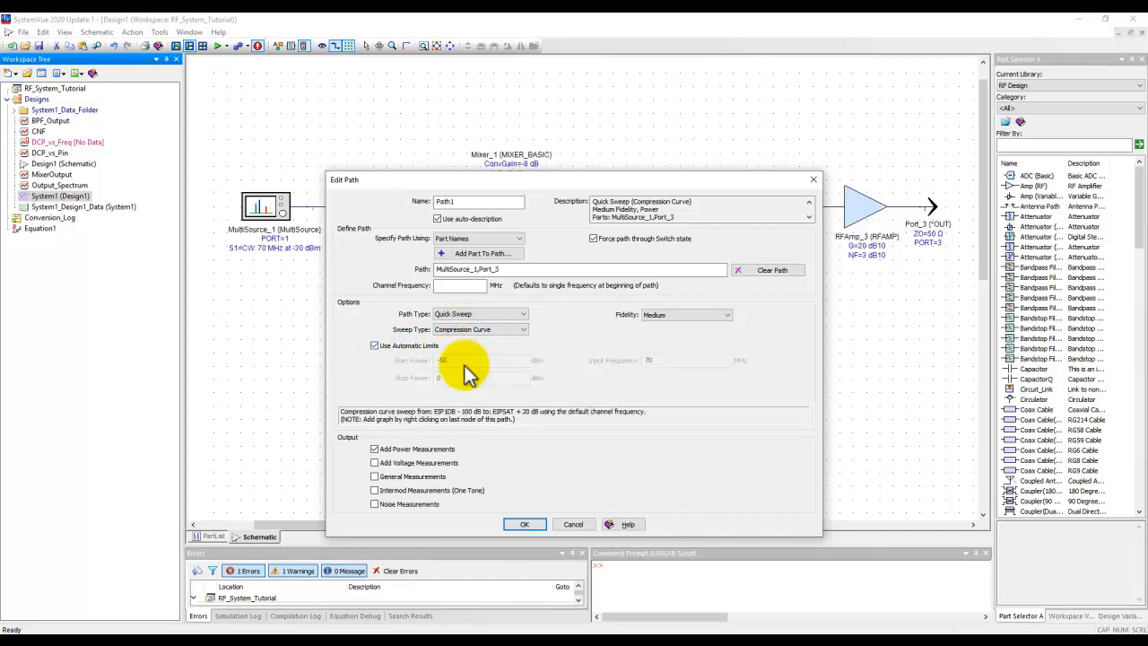
{"action": "mouse_move", "coordinate": [384, 349]}
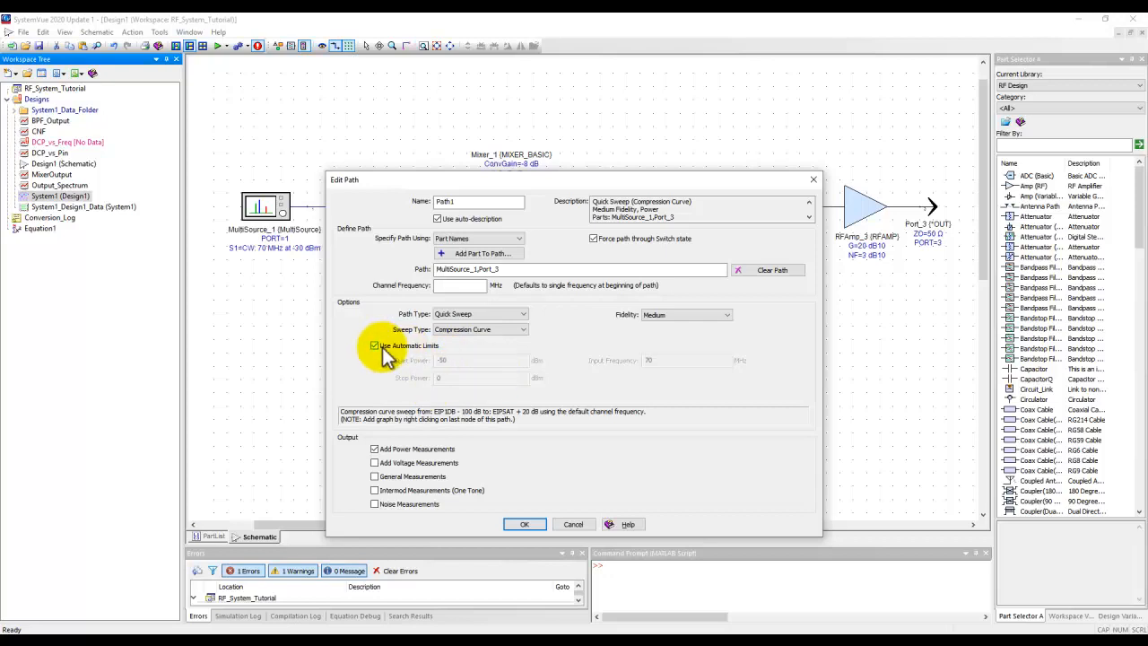
{"action": "left_click", "coordinate": [374, 345]}
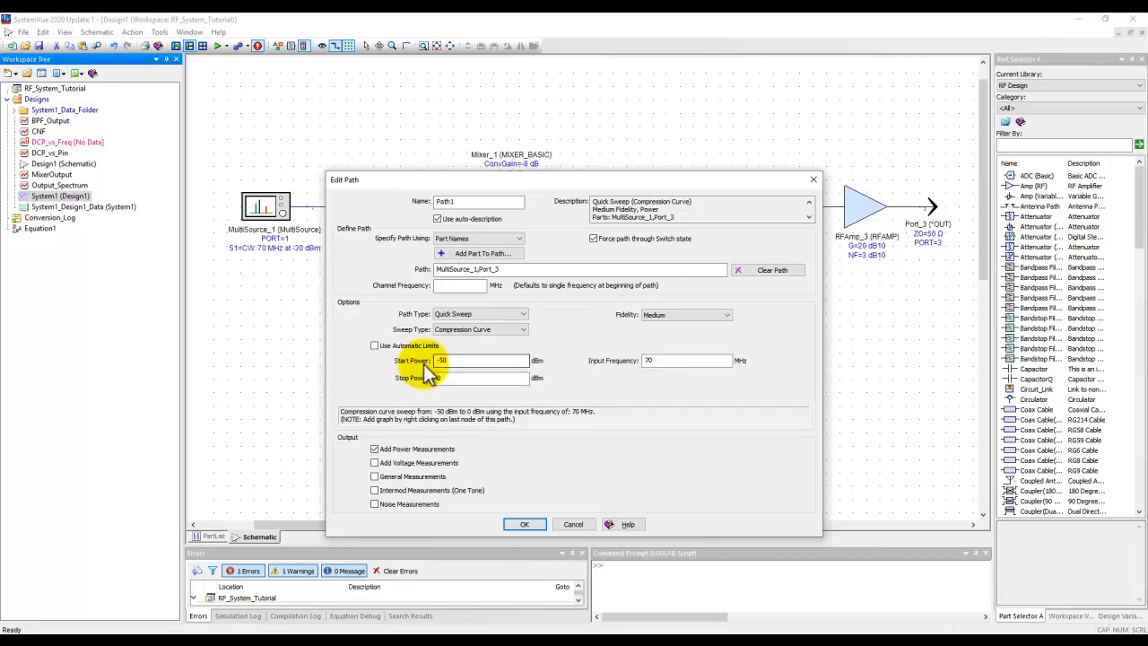
{"action": "left_click", "coordinate": [482, 359]}
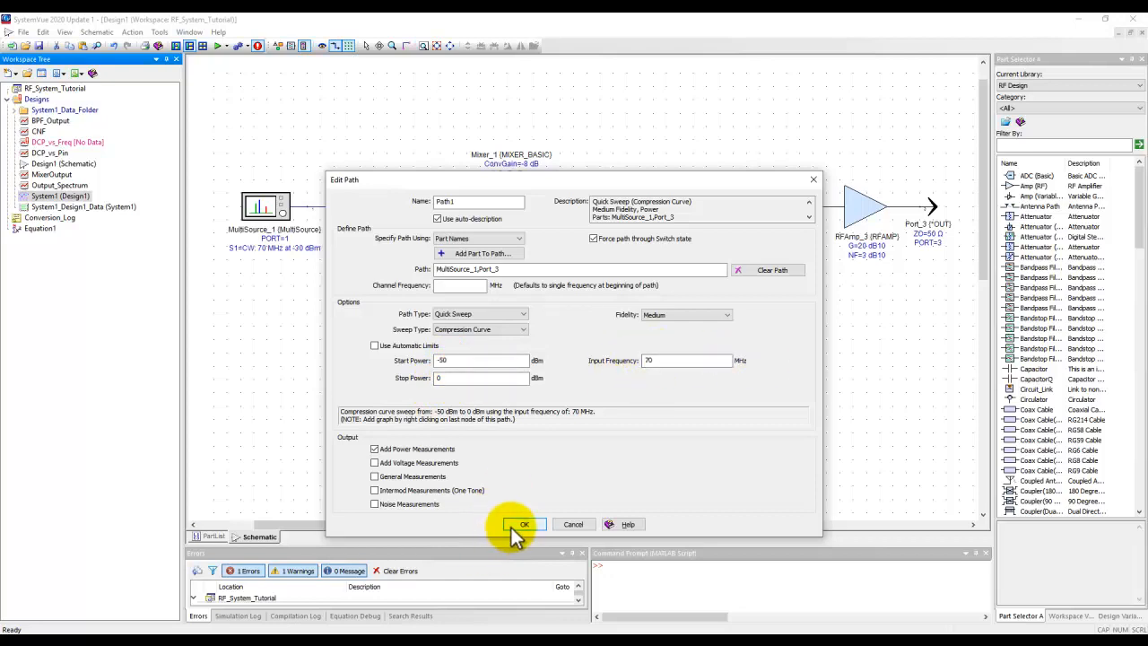
- Accept the Path1 edits so it lists as a compression-curve quick sweep
{"action": "left_click", "coordinate": [523, 524]}
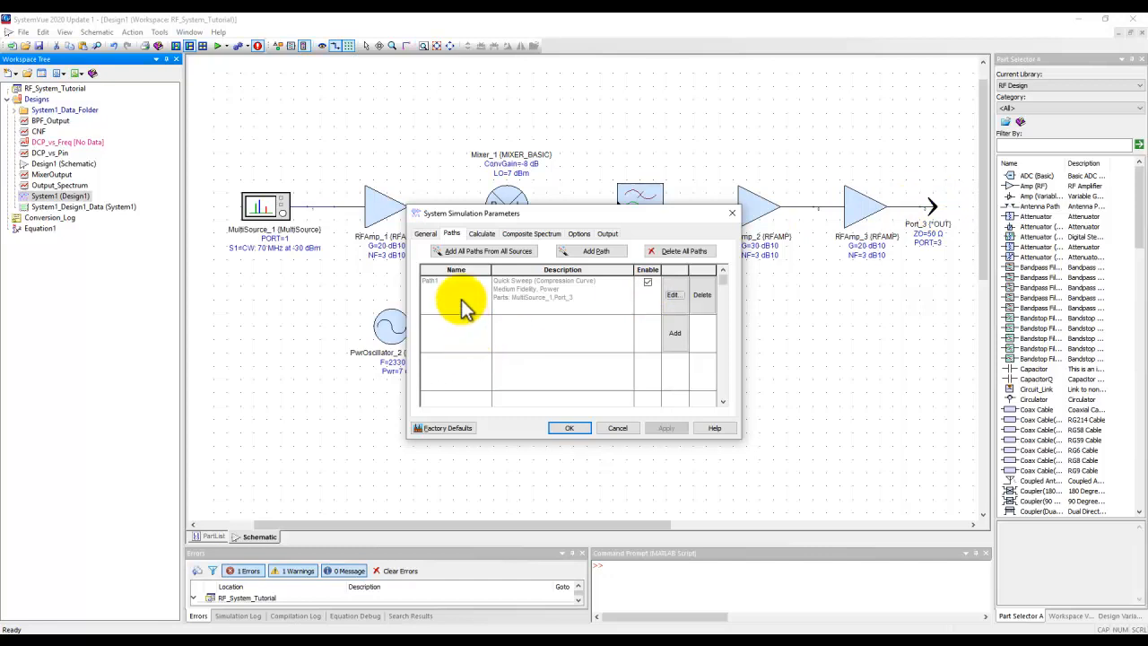
{"action": "mouse_move", "coordinate": [475, 339]}
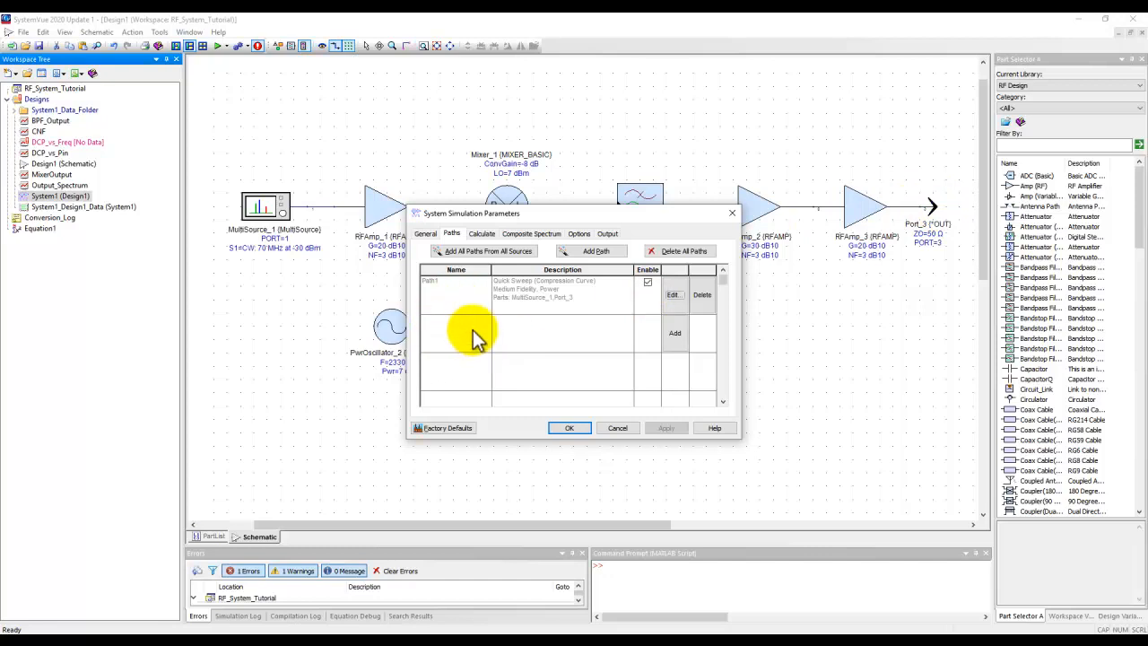
{"action": "mouse_move", "coordinate": [674, 339]}
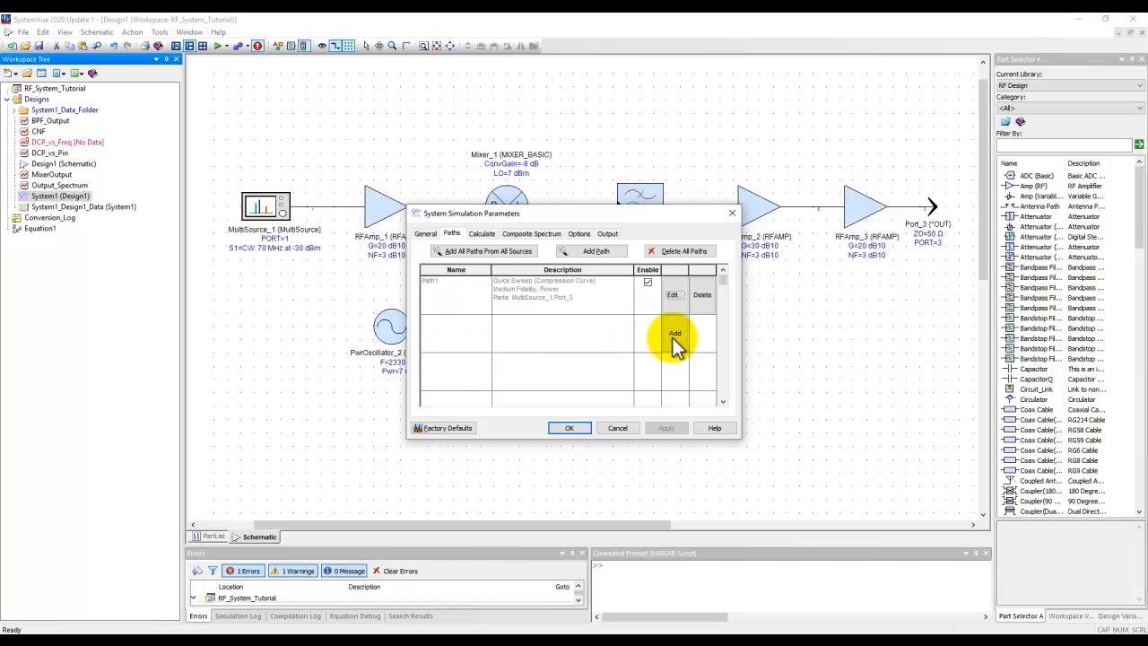
- Add Path2 as a frequency-response sweep, 50–90 MHz in 0.5 MHz steps at -20 dBm
{"action": "left_click", "coordinate": [674, 333]}
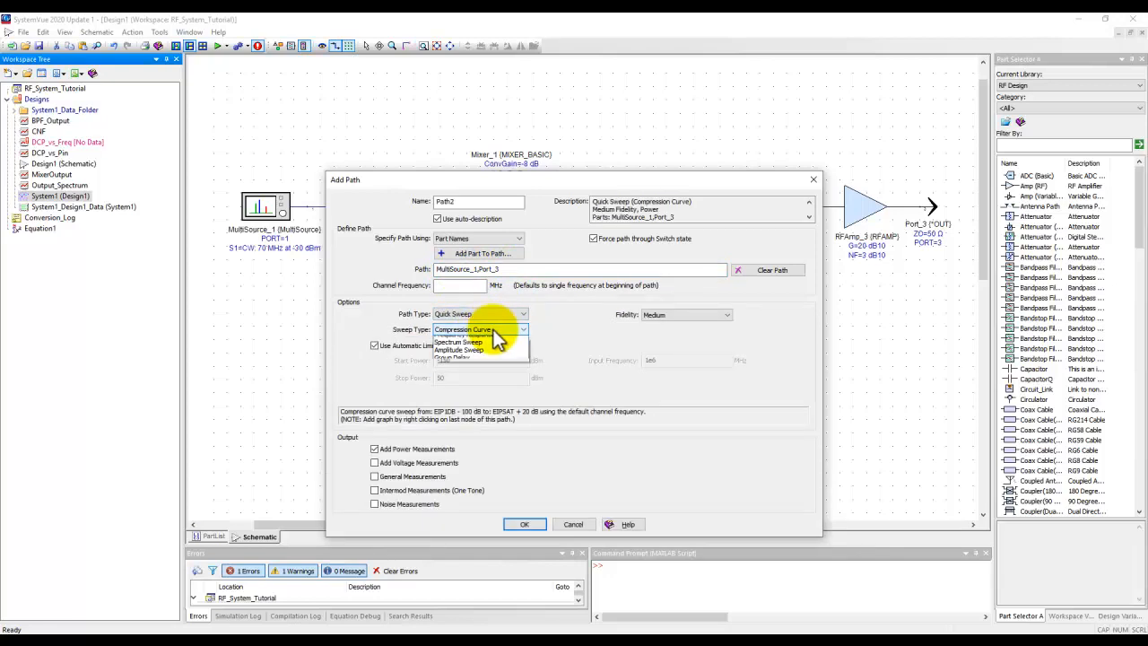
{"action": "left_click", "coordinate": [466, 329]}
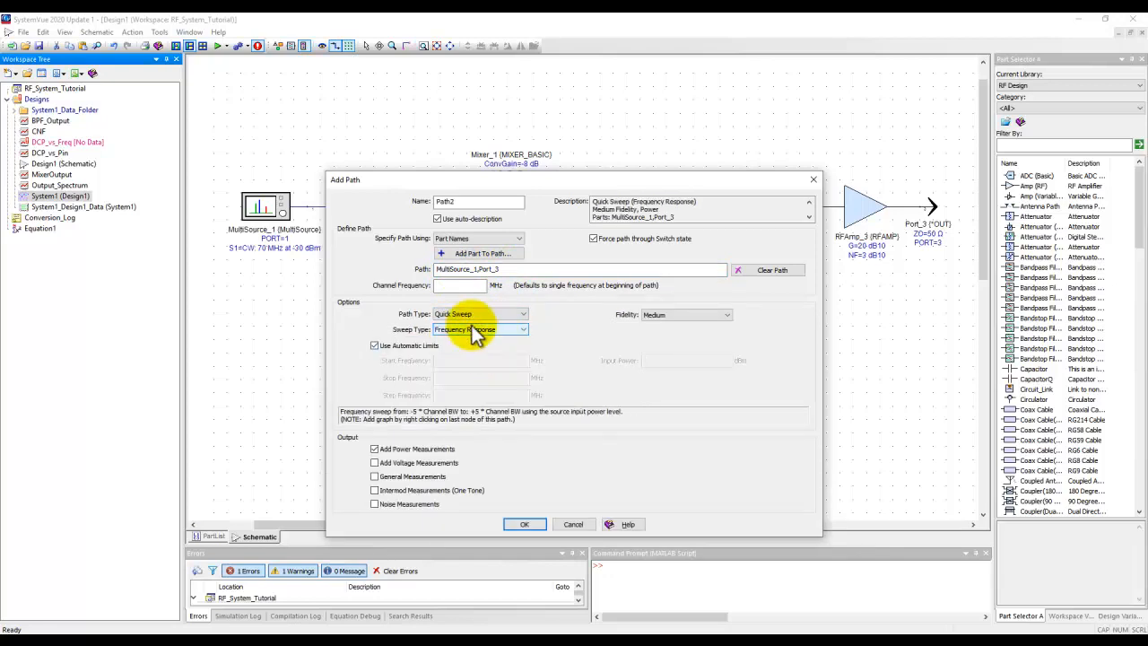
{"action": "left_click", "coordinate": [375, 345]}
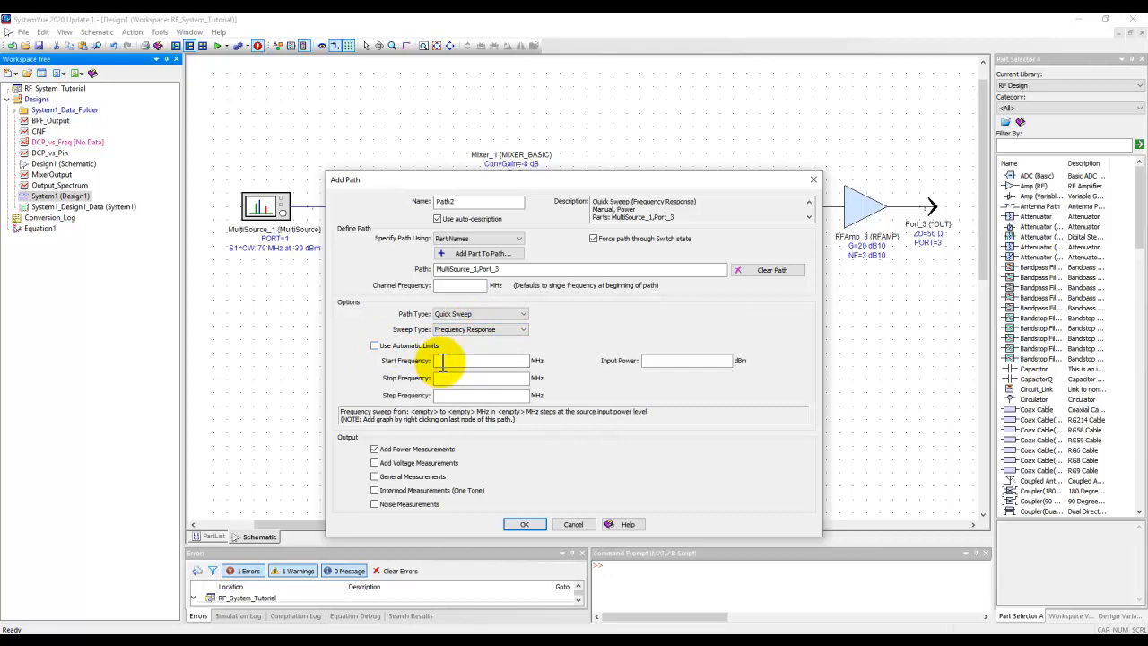
{"action": "type", "text": "9"}
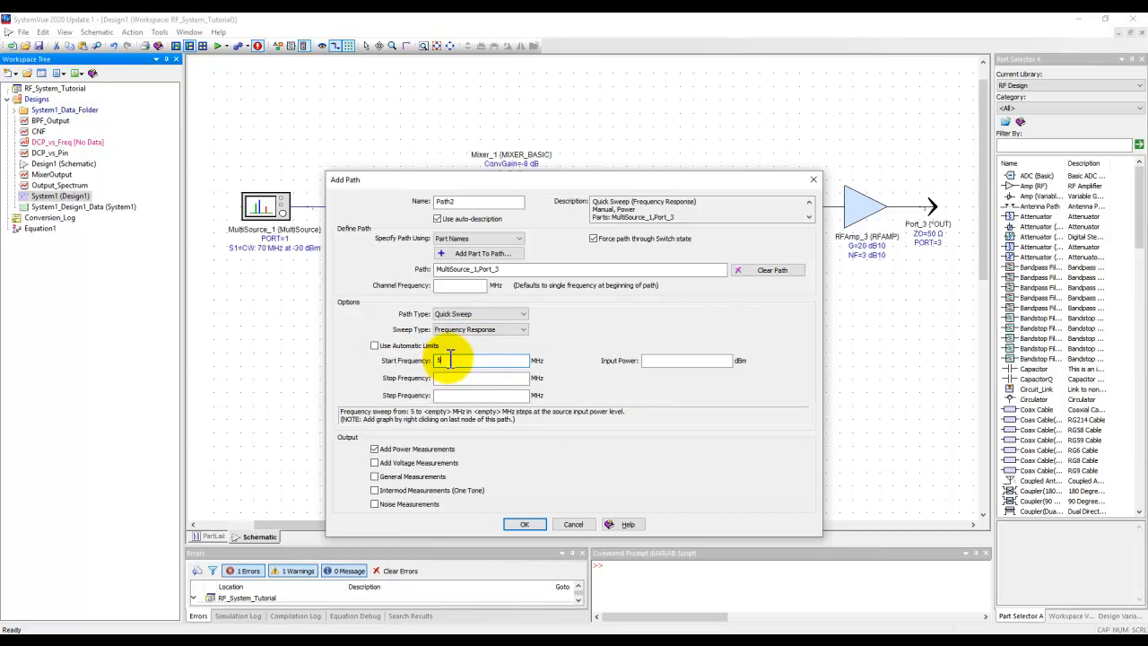
{"action": "type", "text": "50"}
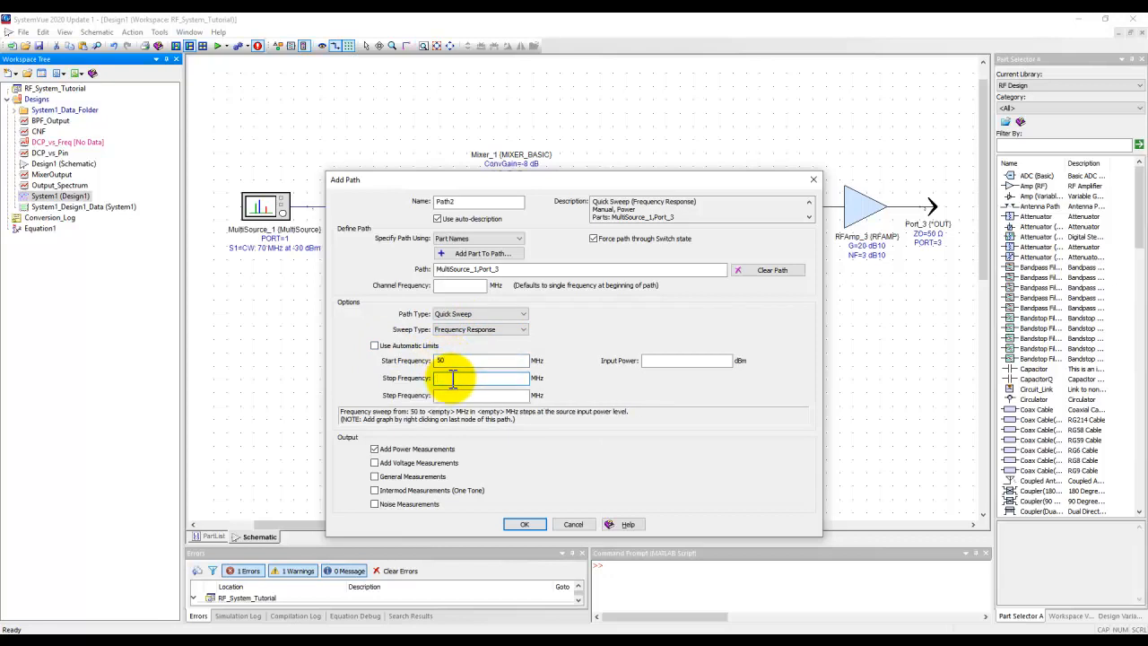
{"action": "type", "text": "90"}
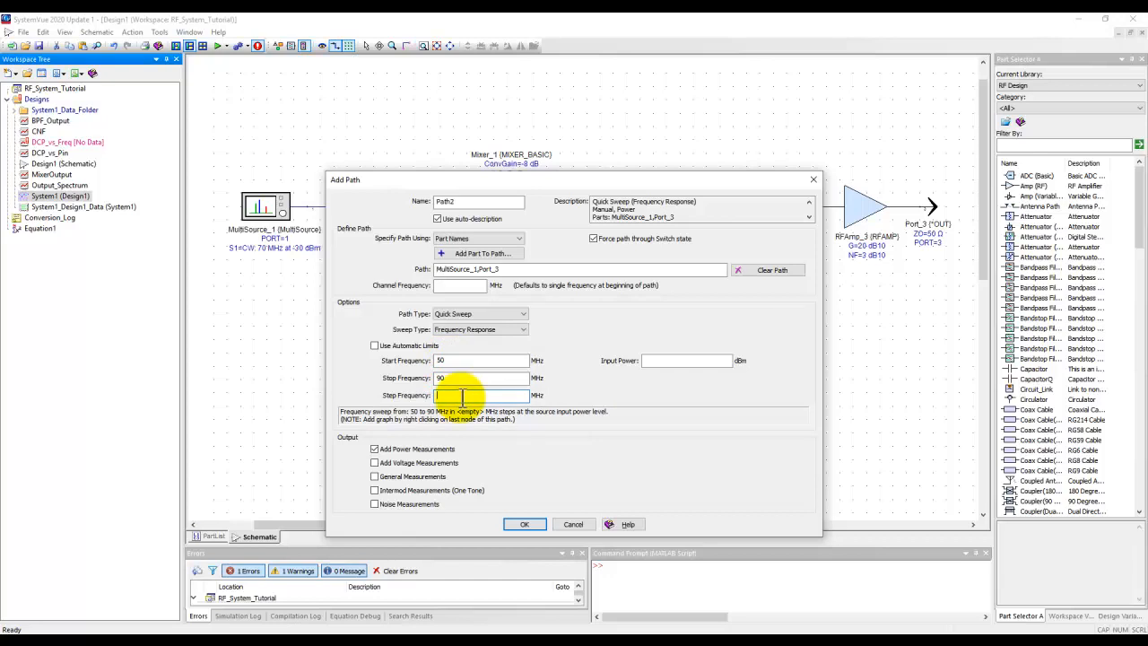
{"action": "type", "text": "1"}
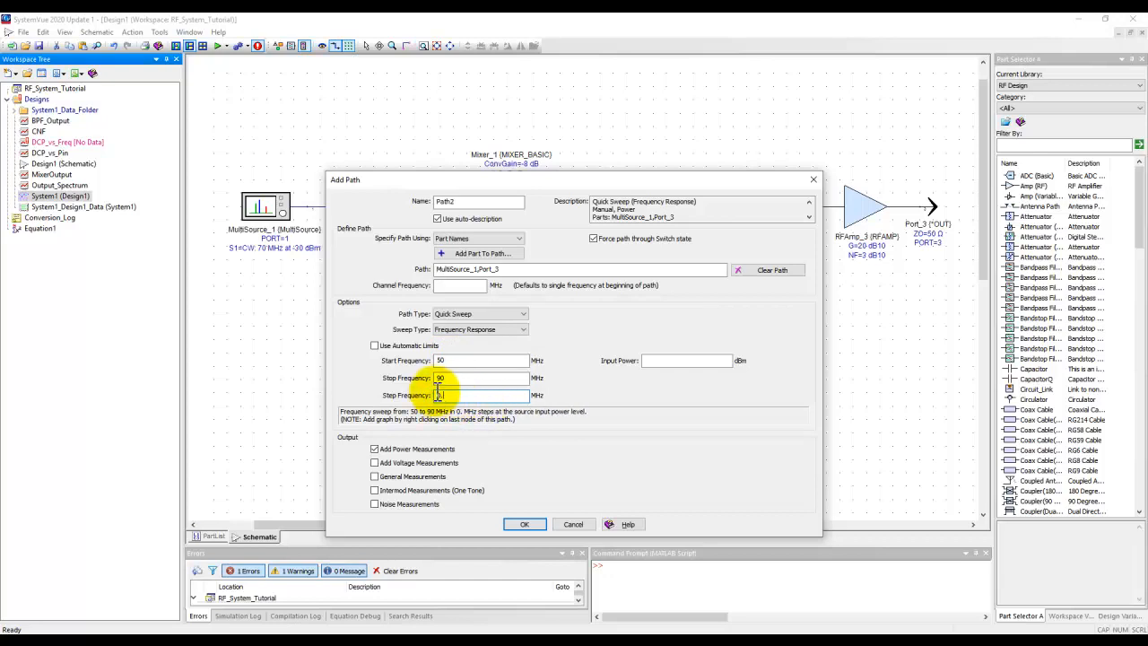
{"action": "type", "text": "0.5"}
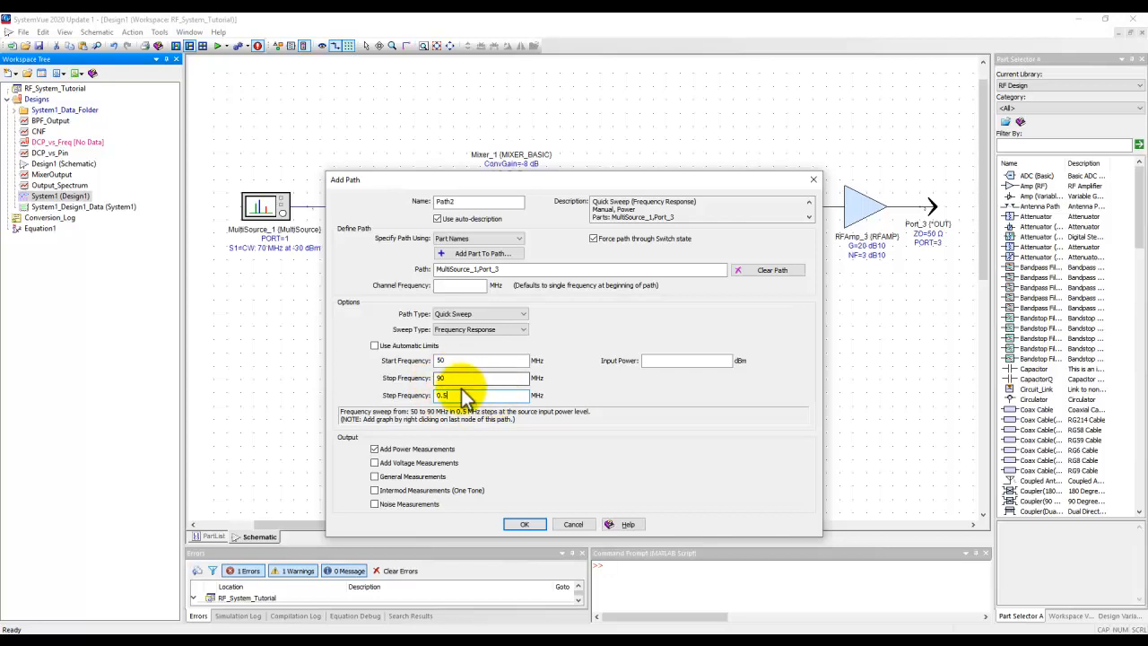
{"action": "mouse_move", "coordinate": [632, 372]}
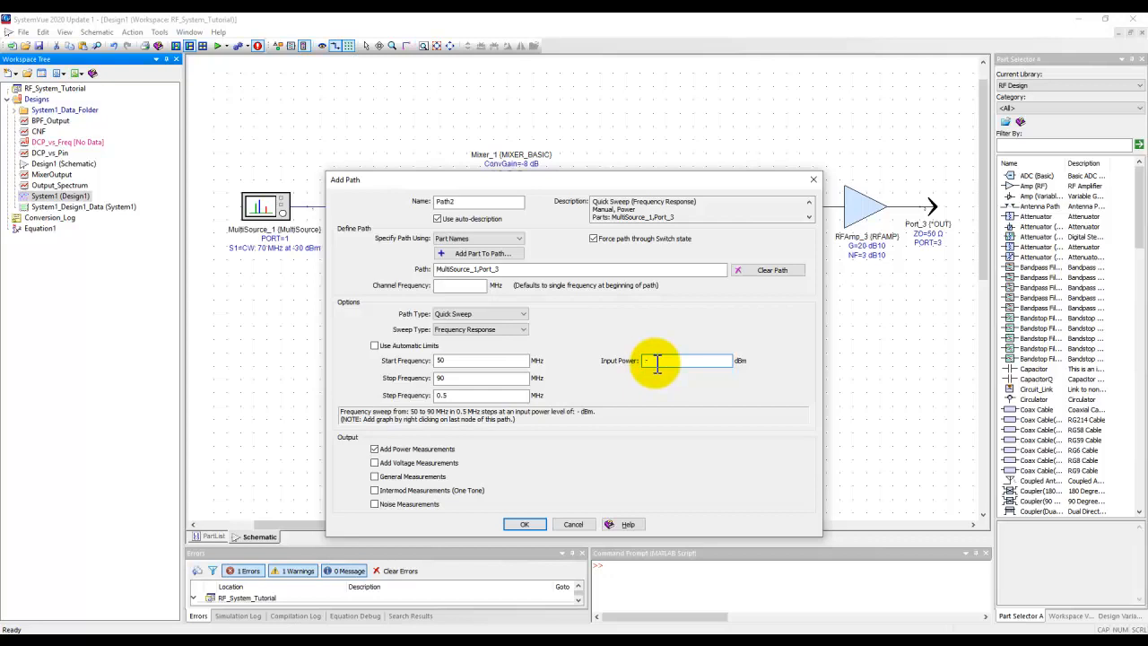
{"action": "type", "text": "-20"}
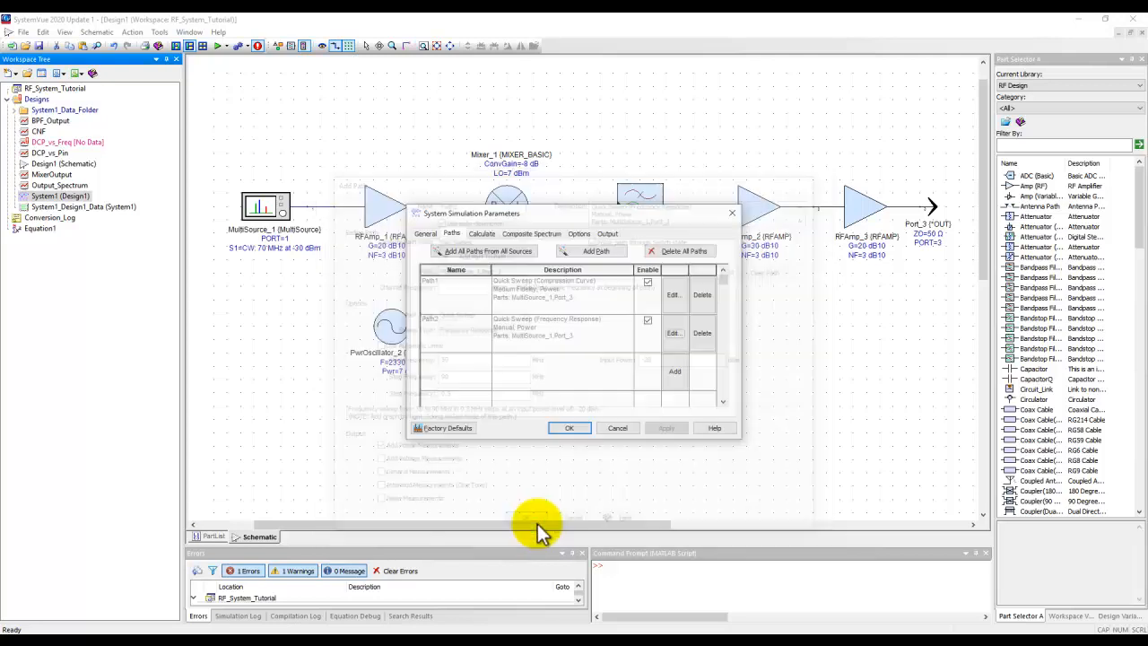
{"action": "mouse_move", "coordinate": [504, 348]}
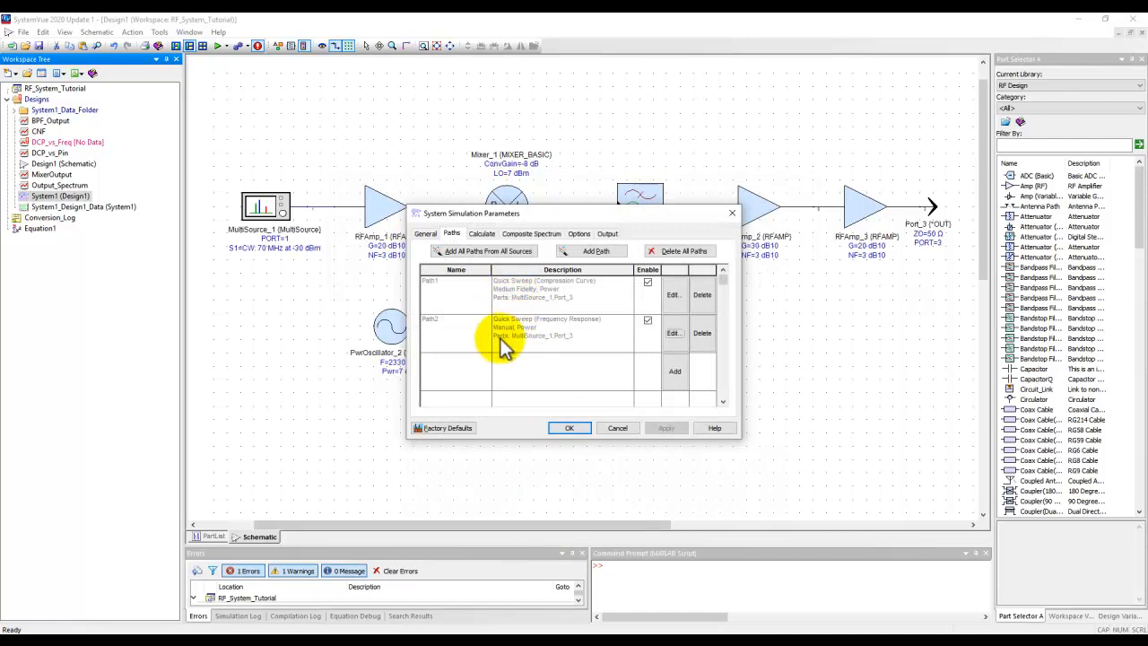
{"action": "mouse_move", "coordinate": [574, 305]}
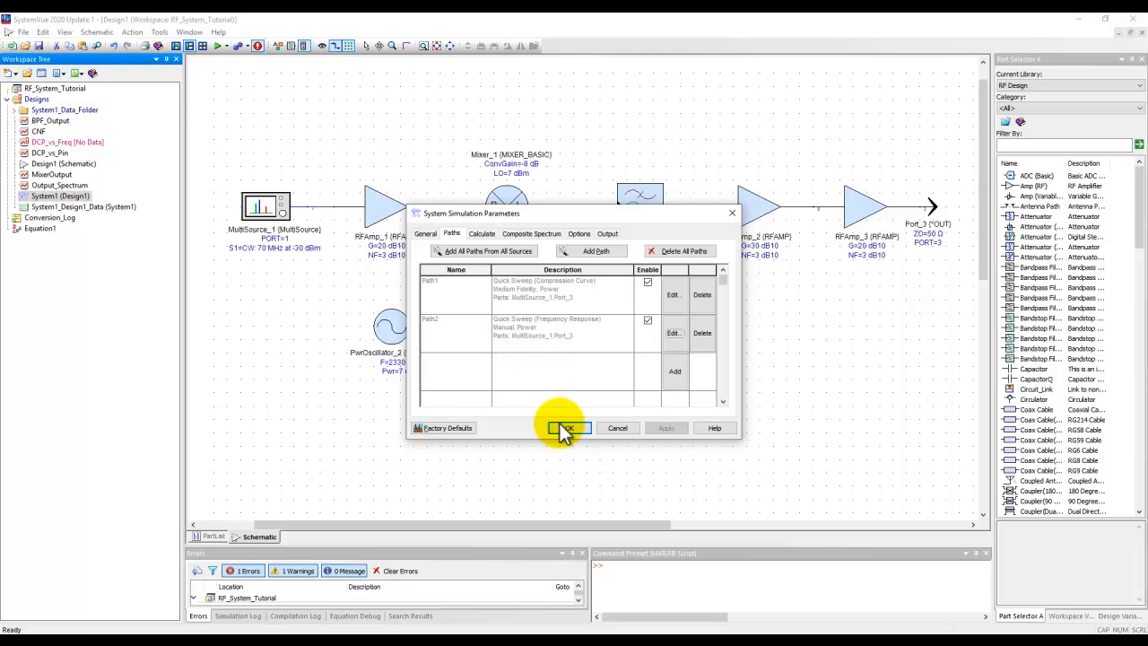
- Close the System Simulation Parameters with OK, keeping Path1 and Path2
{"action": "left_click", "coordinate": [565, 427]}
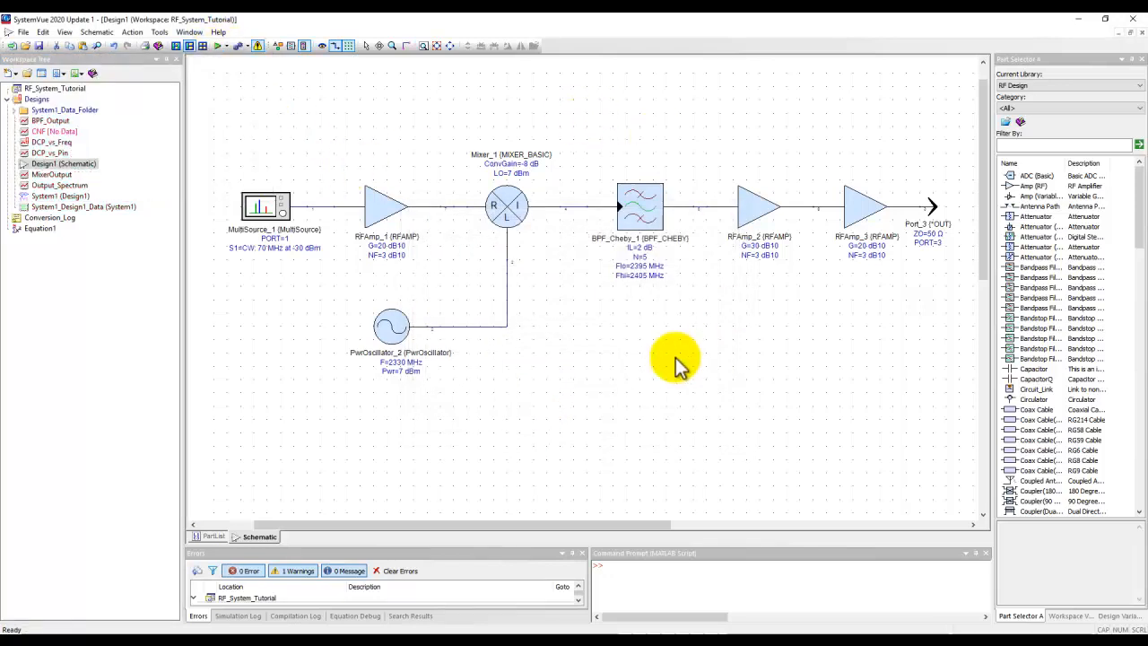
{"action": "mouse_move", "coordinate": [877, 291]}
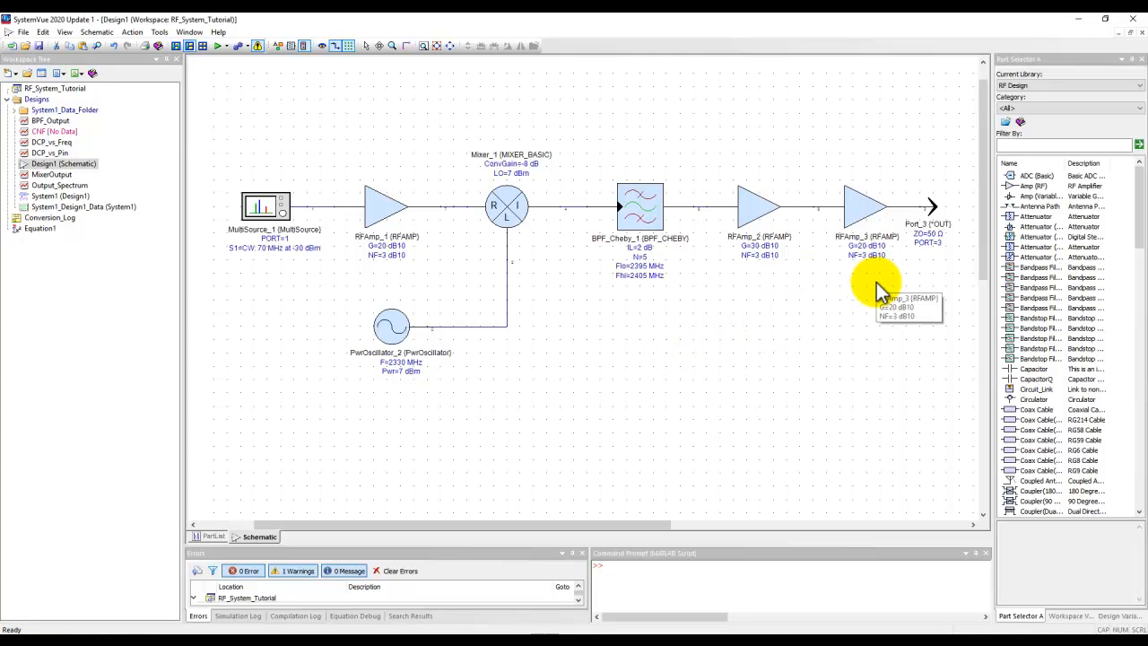
{"action": "mouse_move", "coordinate": [933, 208]}
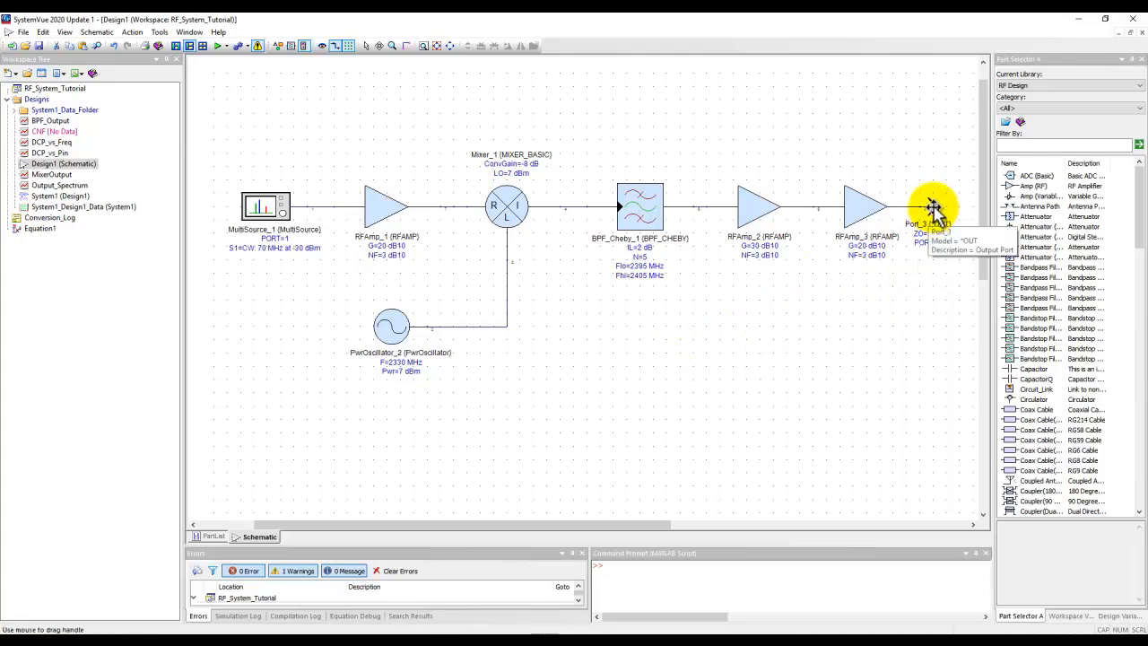
- Bring up the output port's Add New Graph options for the Path1 compression curve
{"action": "right_click", "coordinate": [932, 206]}
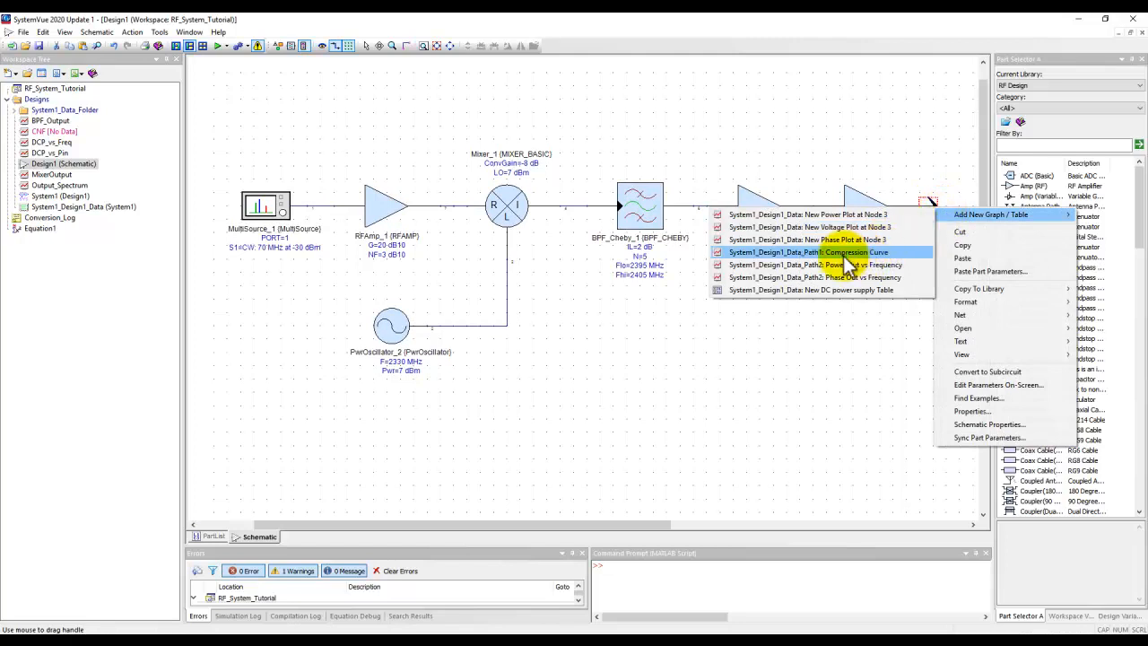
{"action": "mouse_move", "coordinate": [839, 265]}
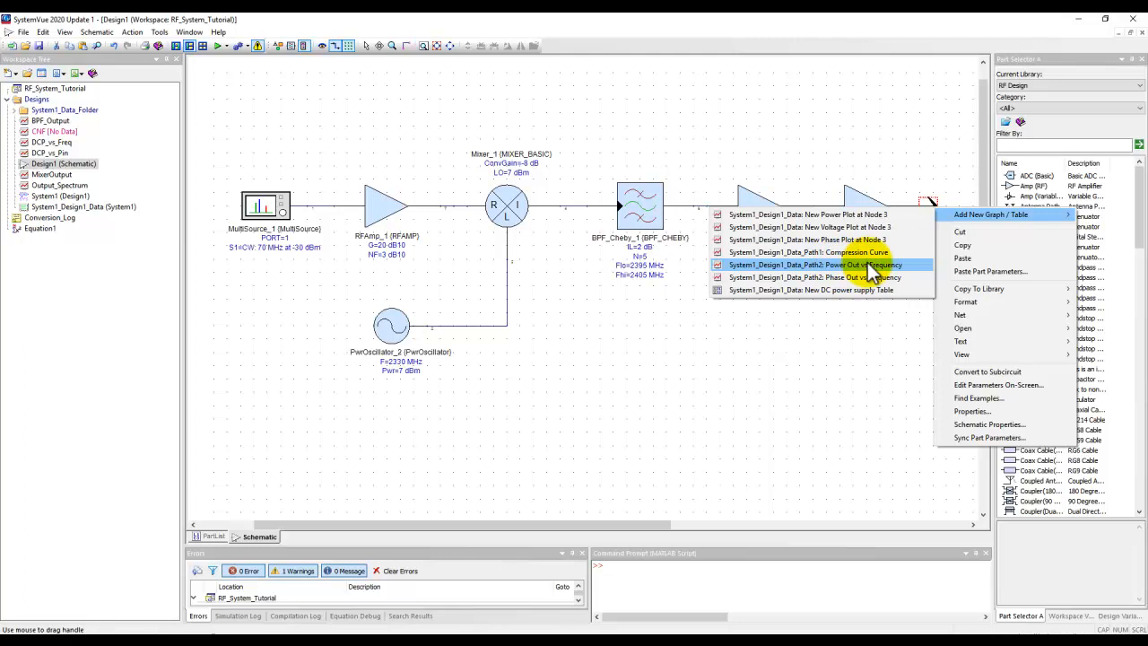
{"action": "mouse_move", "coordinate": [847, 252]}
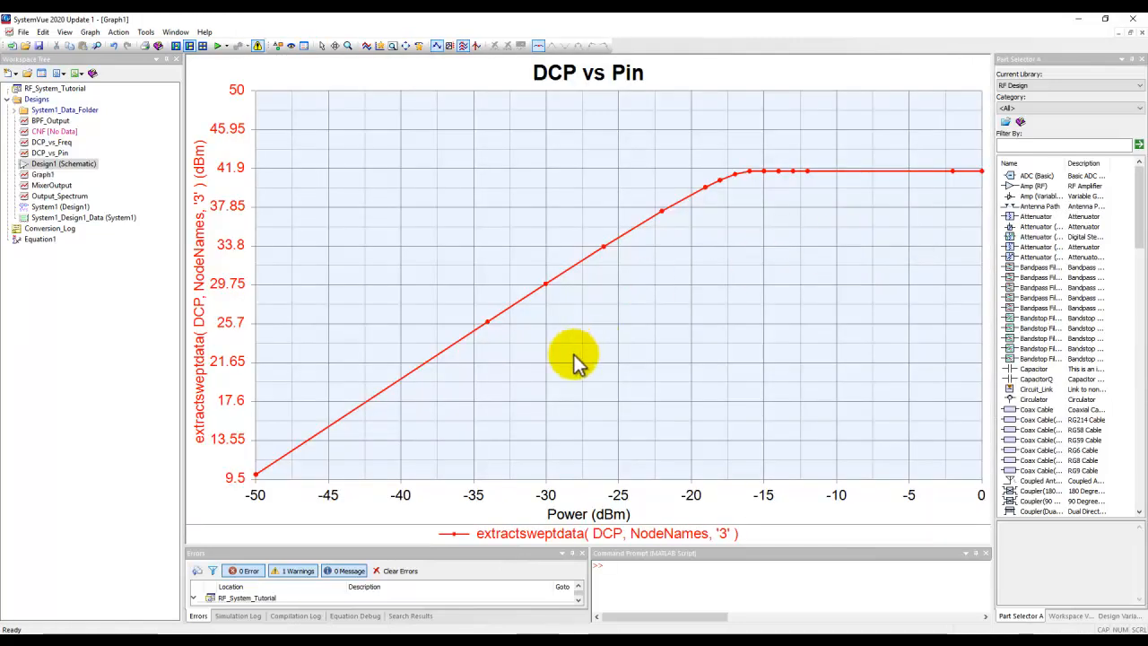
{"action": "mouse_move", "coordinate": [242, 498]}
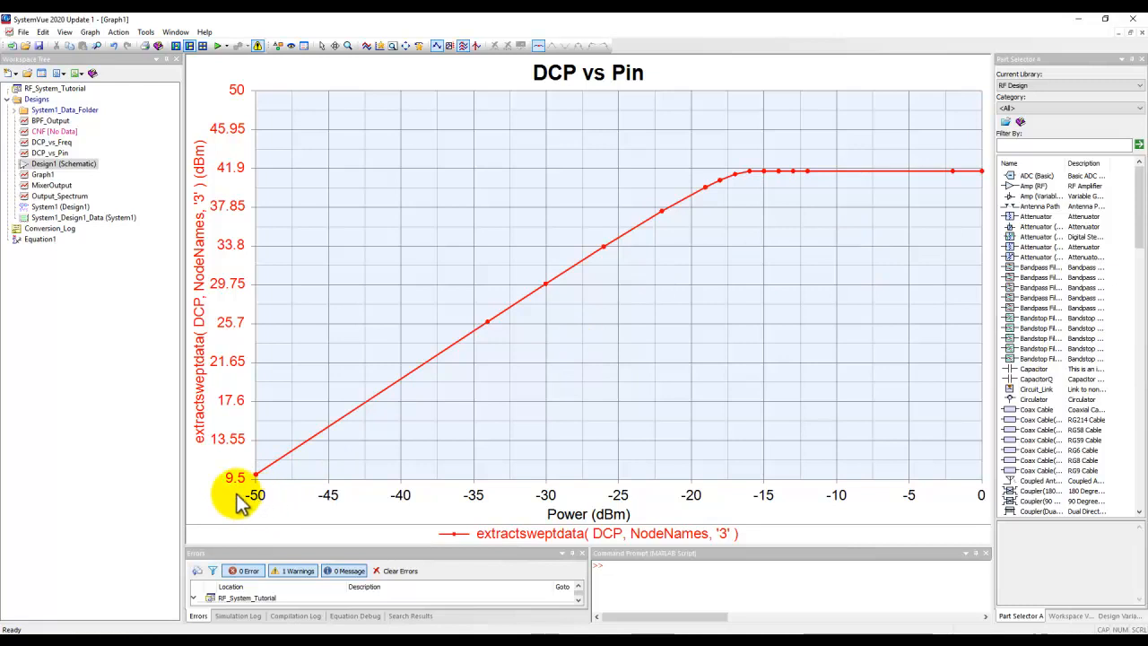
{"action": "mouse_move", "coordinate": [959, 502]}
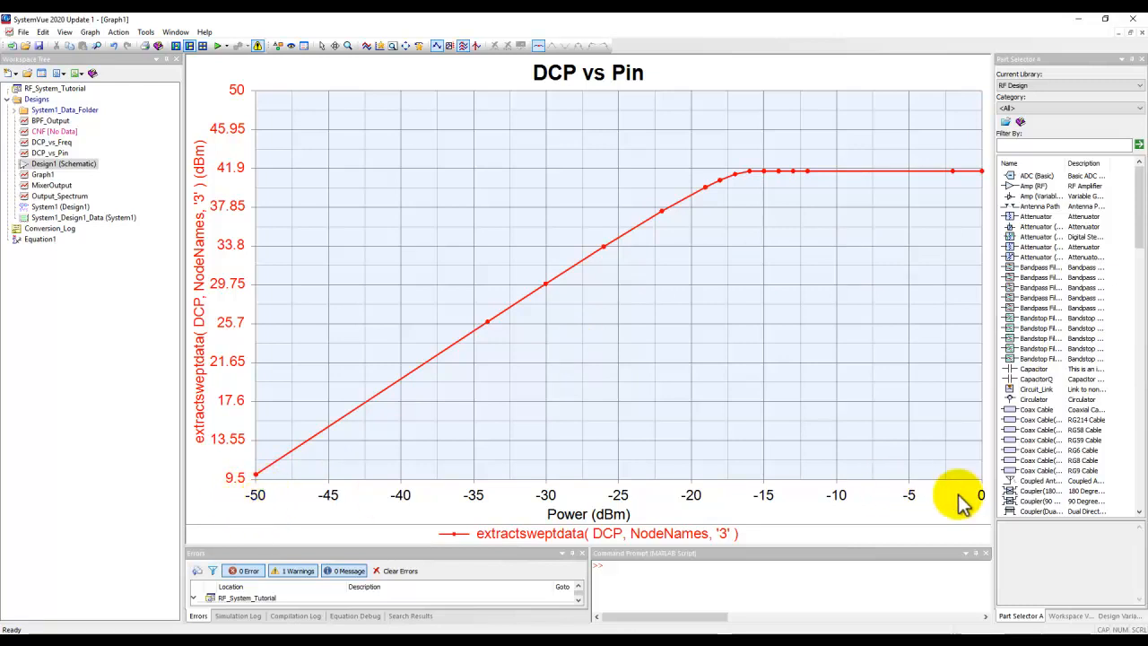
{"action": "mouse_move", "coordinate": [195, 438]}
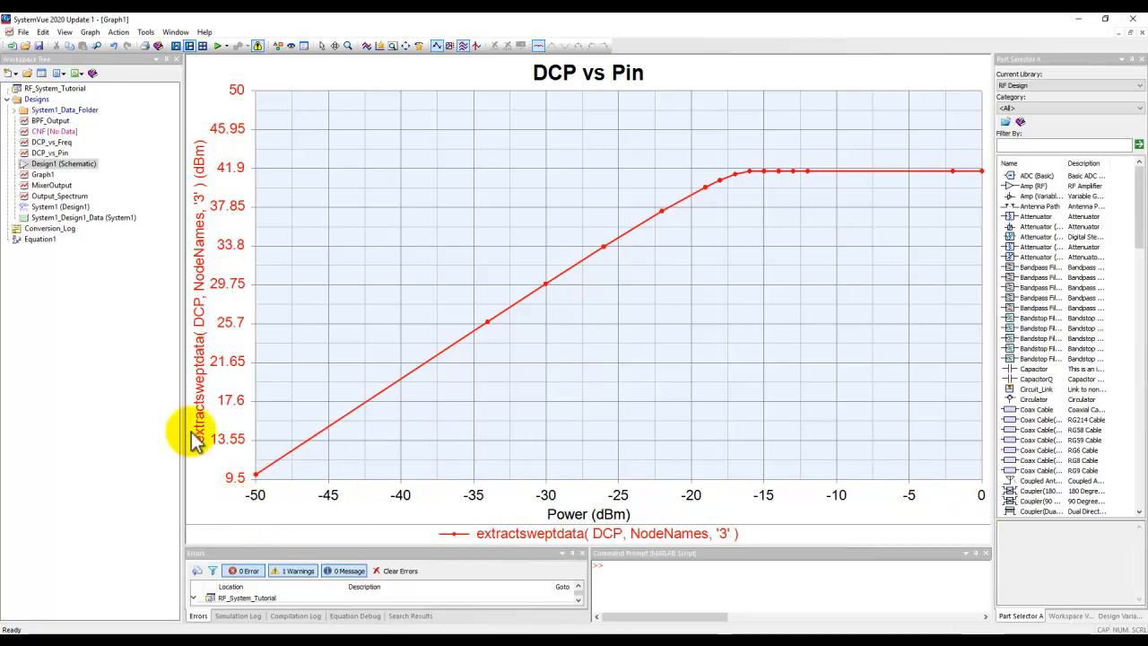
{"action": "mouse_move", "coordinate": [199, 223]}
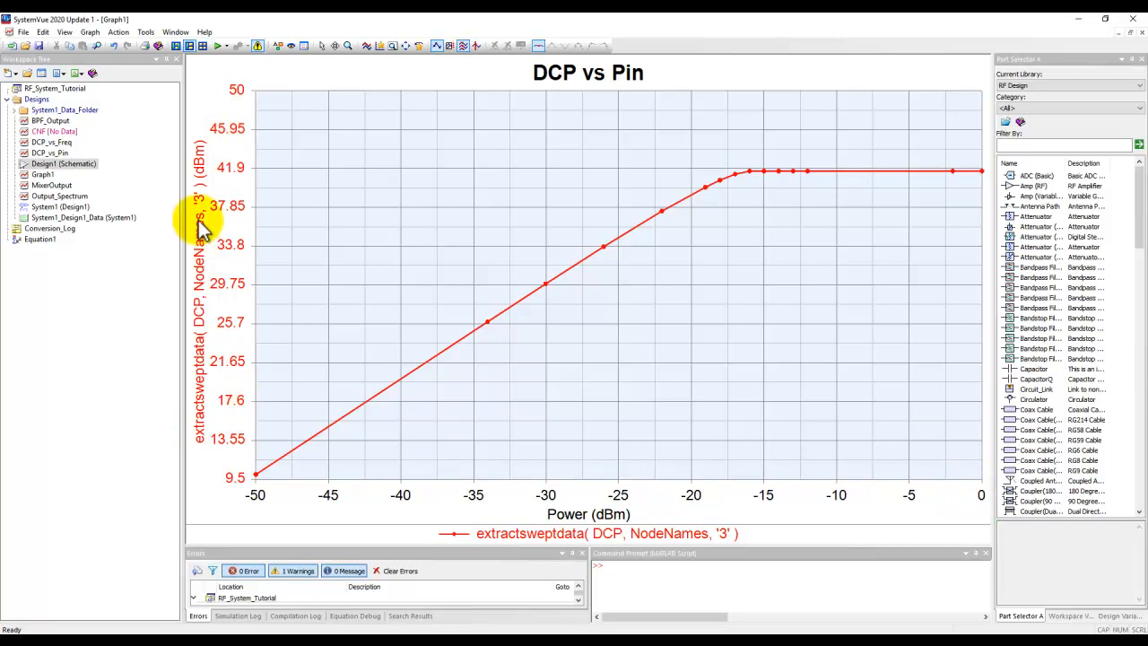
{"action": "mouse_move", "coordinate": [213, 438]}
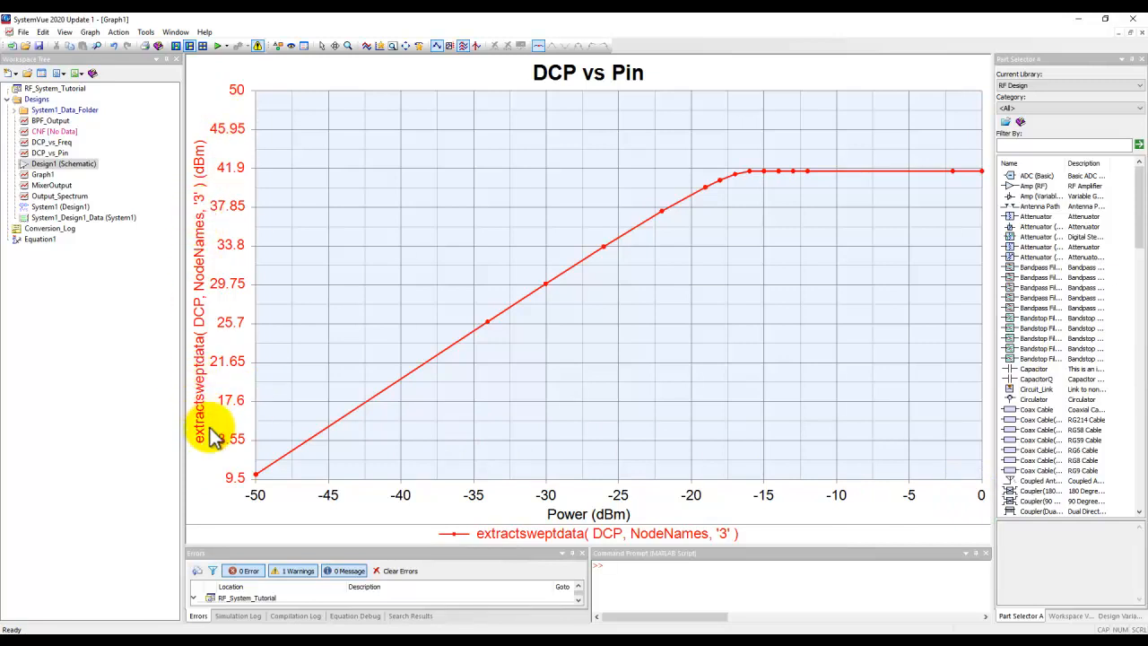
{"action": "mouse_move", "coordinate": [206, 350]}
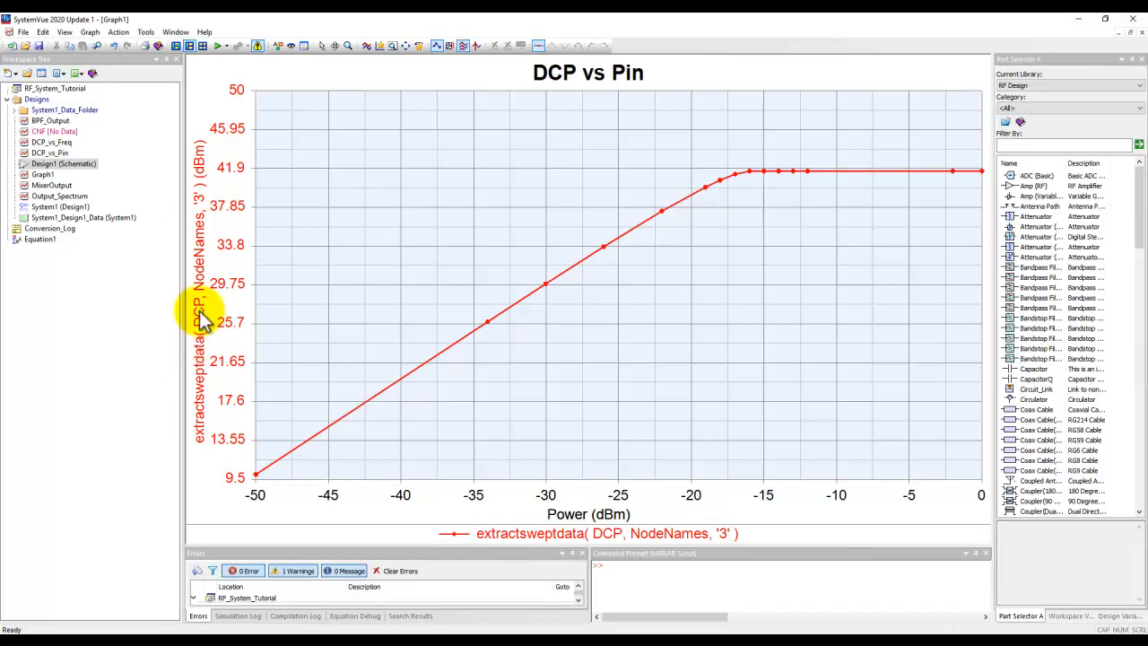
{"action": "mouse_move", "coordinate": [341, 323]}
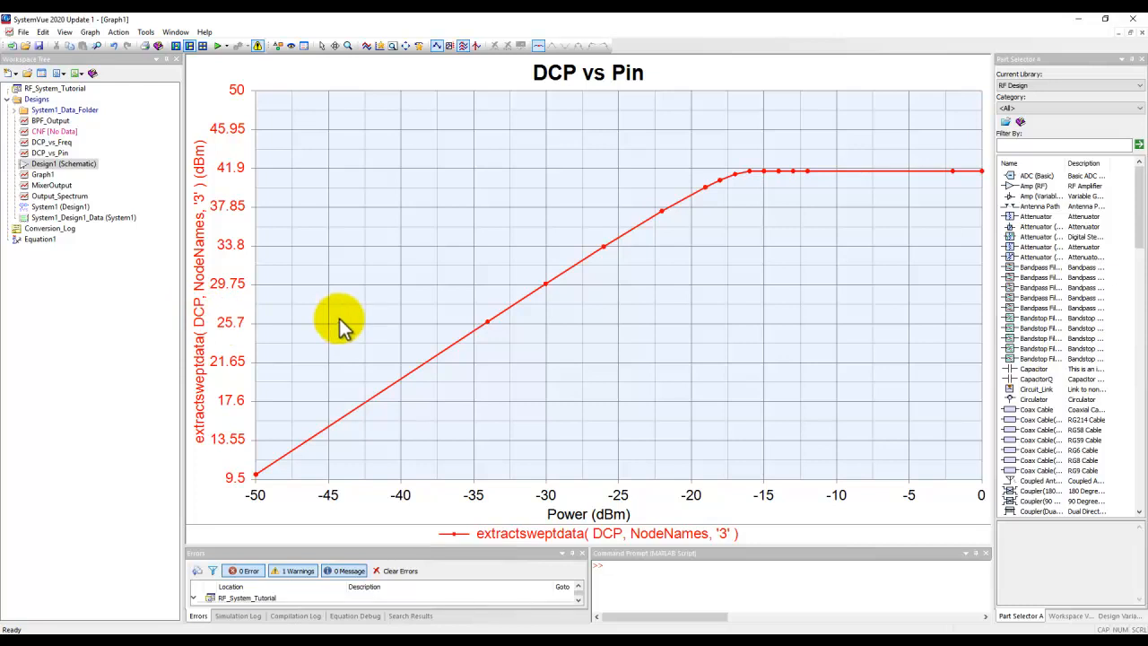
{"action": "mouse_move", "coordinate": [202, 206]}
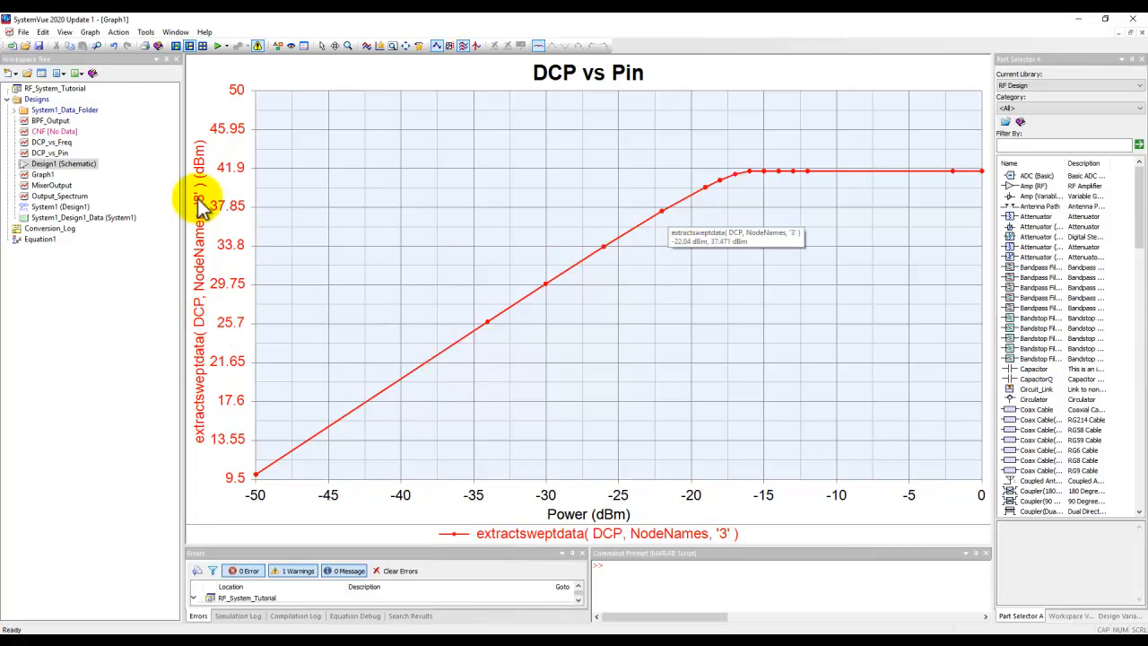
{"action": "mouse_move", "coordinate": [202, 287]}
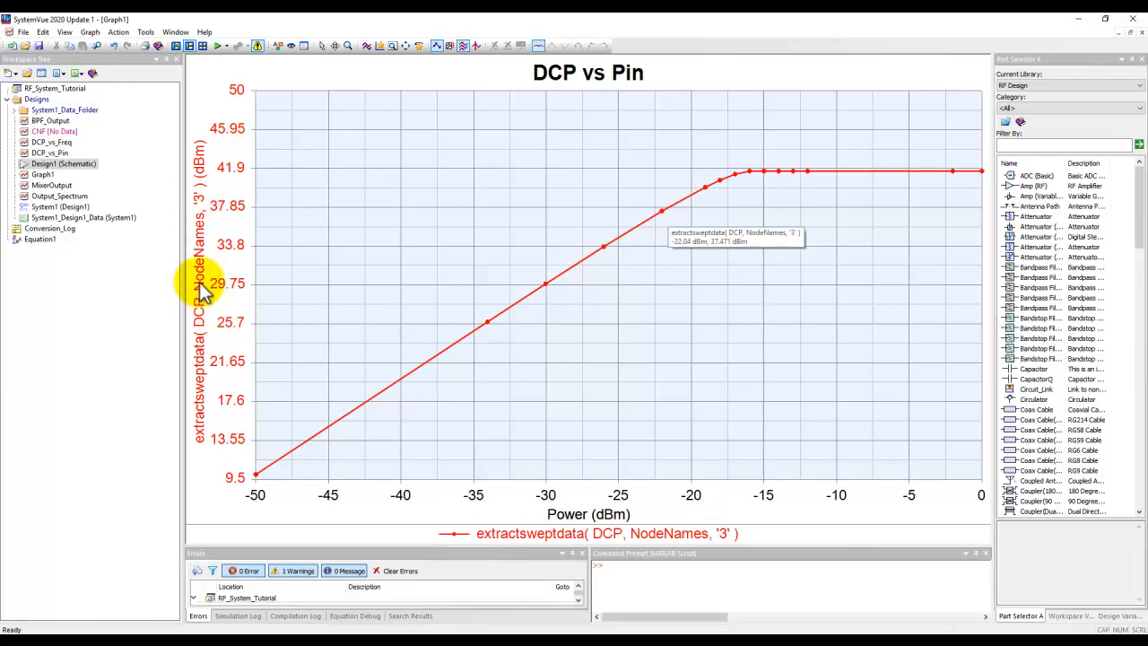
{"action": "mouse_move", "coordinate": [399, 276]}
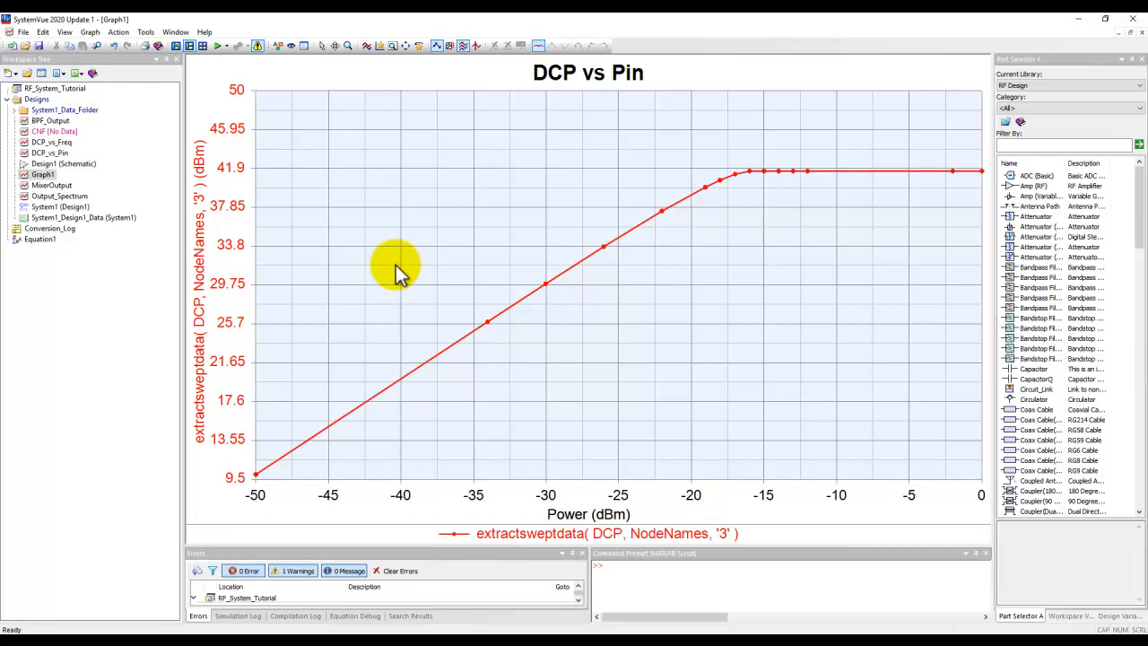
{"action": "mouse_move", "coordinate": [201, 394]}
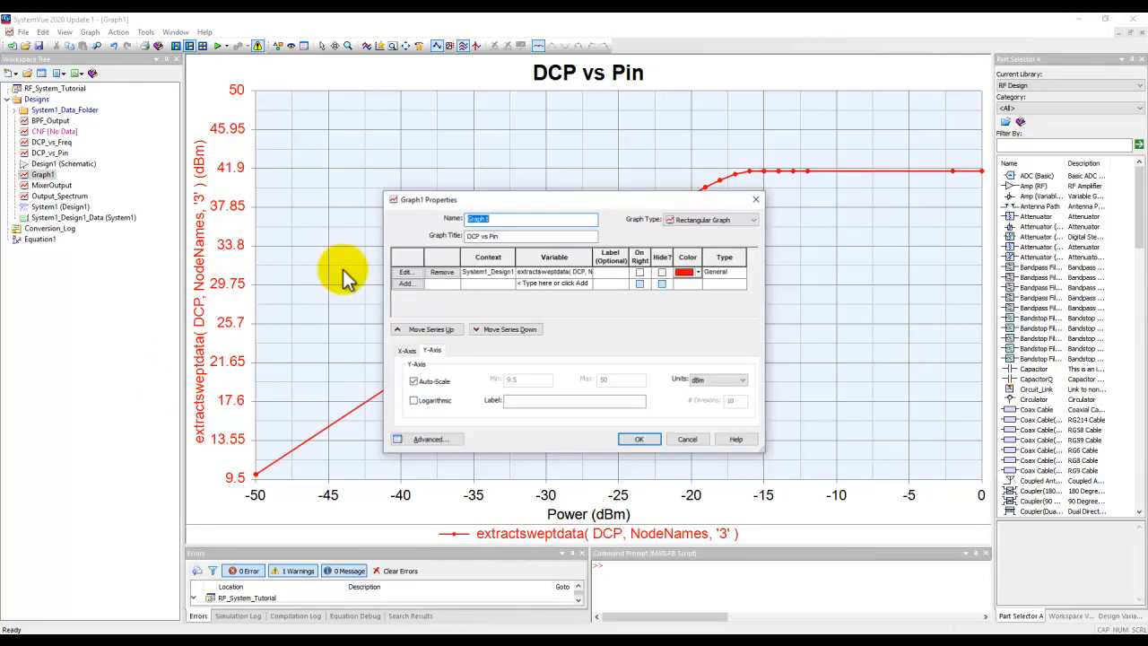
{"action": "mouse_move", "coordinate": [533, 274]}
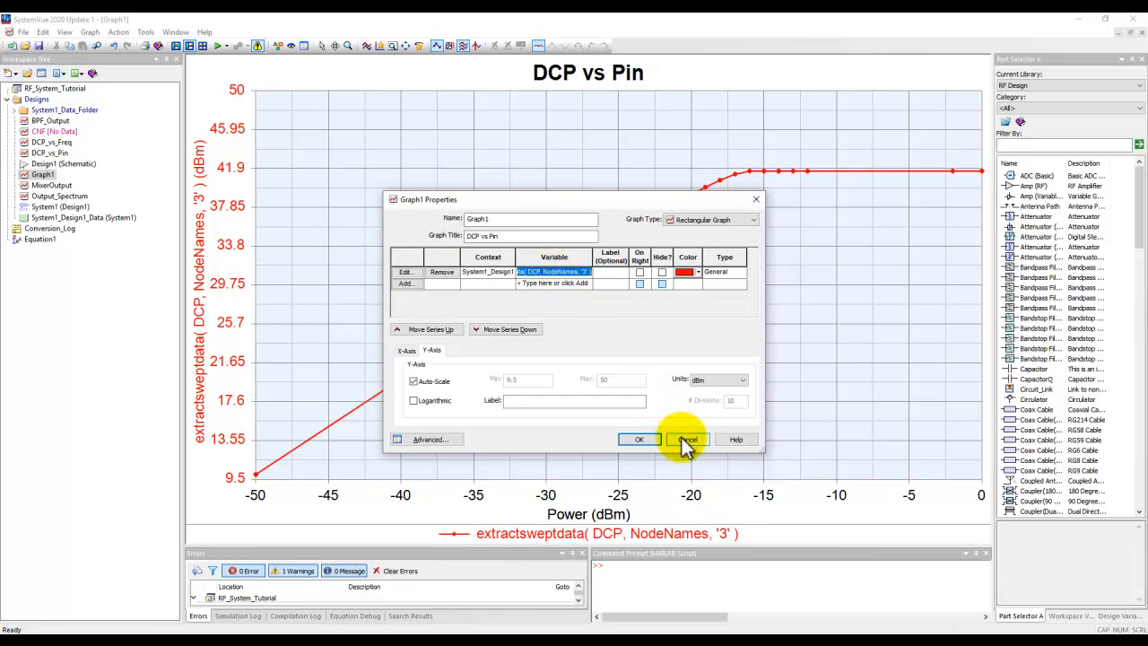
- Cancel Graph1 Properties without changes, returning to the Design1 schematic
{"action": "left_click", "coordinate": [687, 438]}
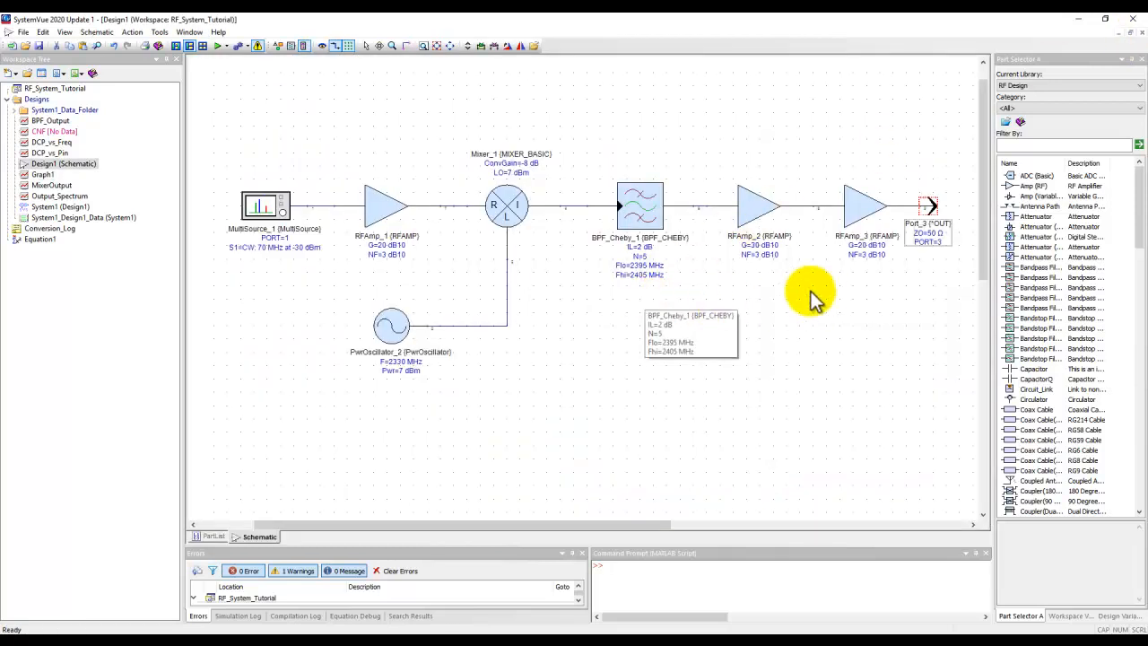
- Add a System1_Design1_Data_Path2 Power Out vs Frequency graph from the output port
{"action": "right_click", "coordinate": [927, 211]}
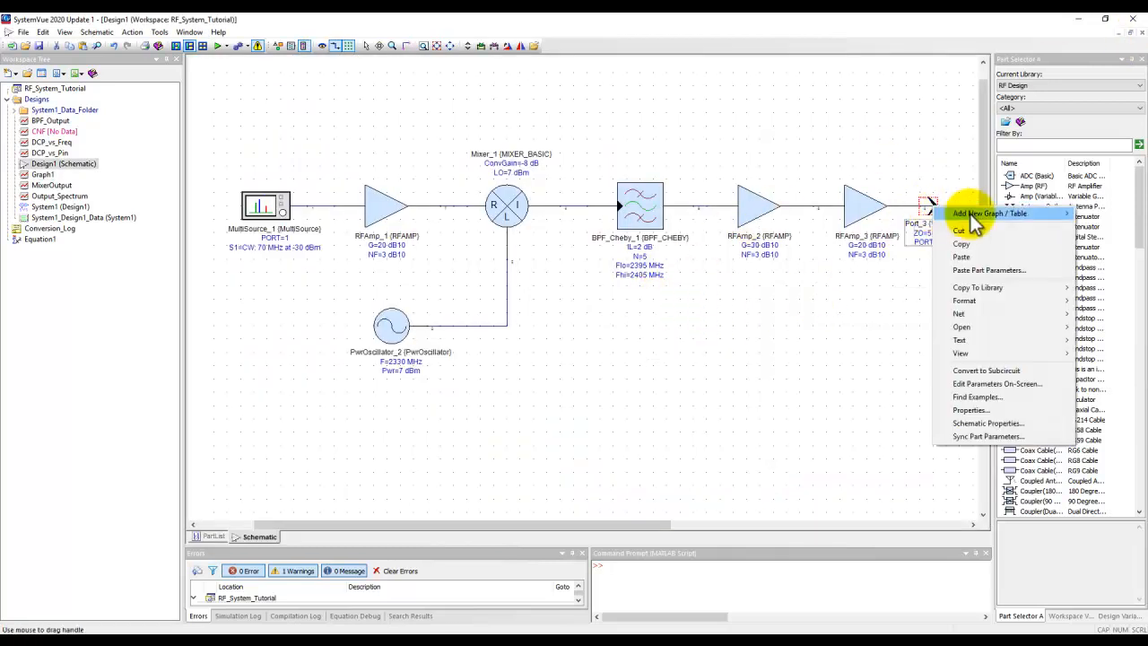
{"action": "mouse_move", "coordinate": [989, 214]}
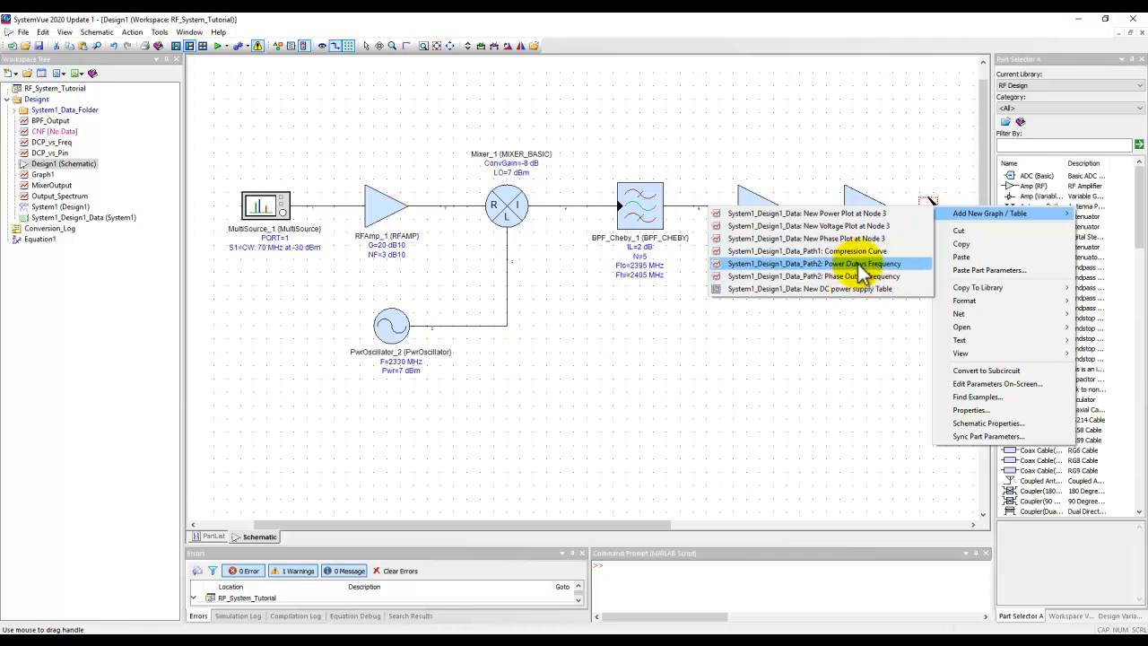
{"action": "left_click", "coordinate": [813, 262]}
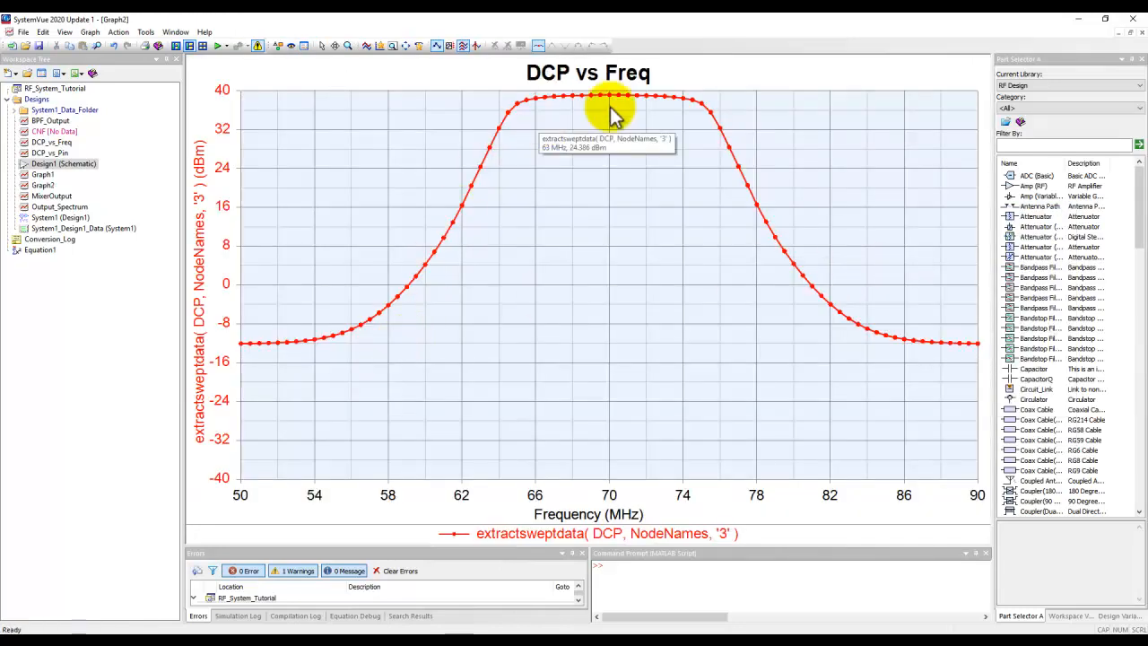
{"action": "mouse_move", "coordinate": [408, 300]}
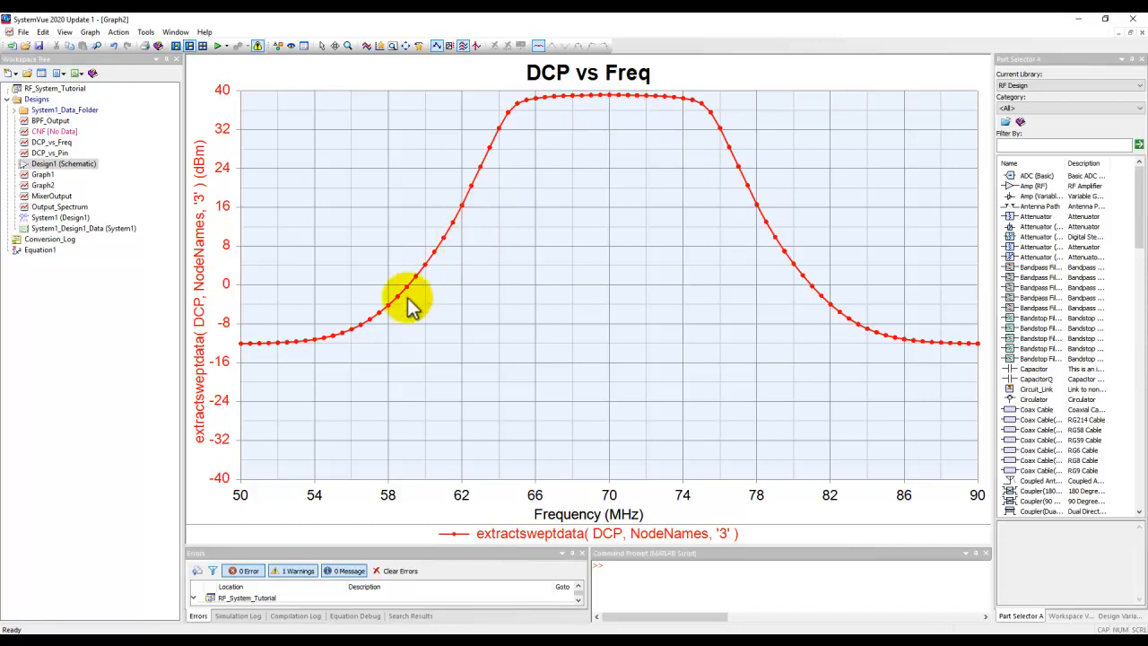
{"action": "mouse_move", "coordinate": [499, 133]}
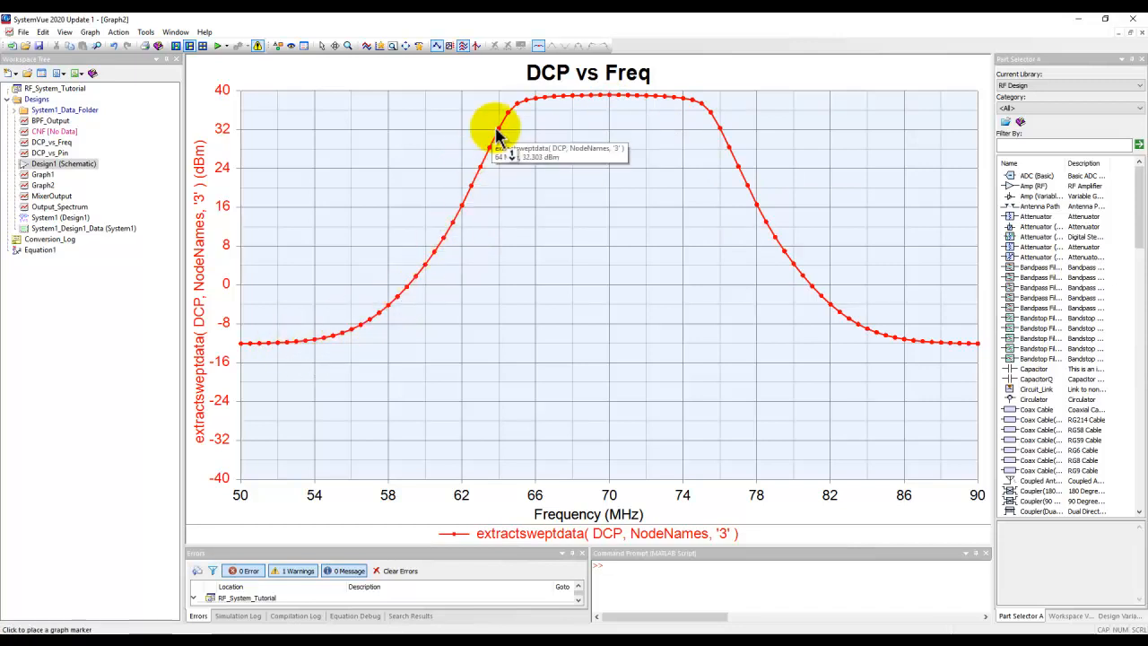
{"action": "mouse_move", "coordinate": [722, 139]}
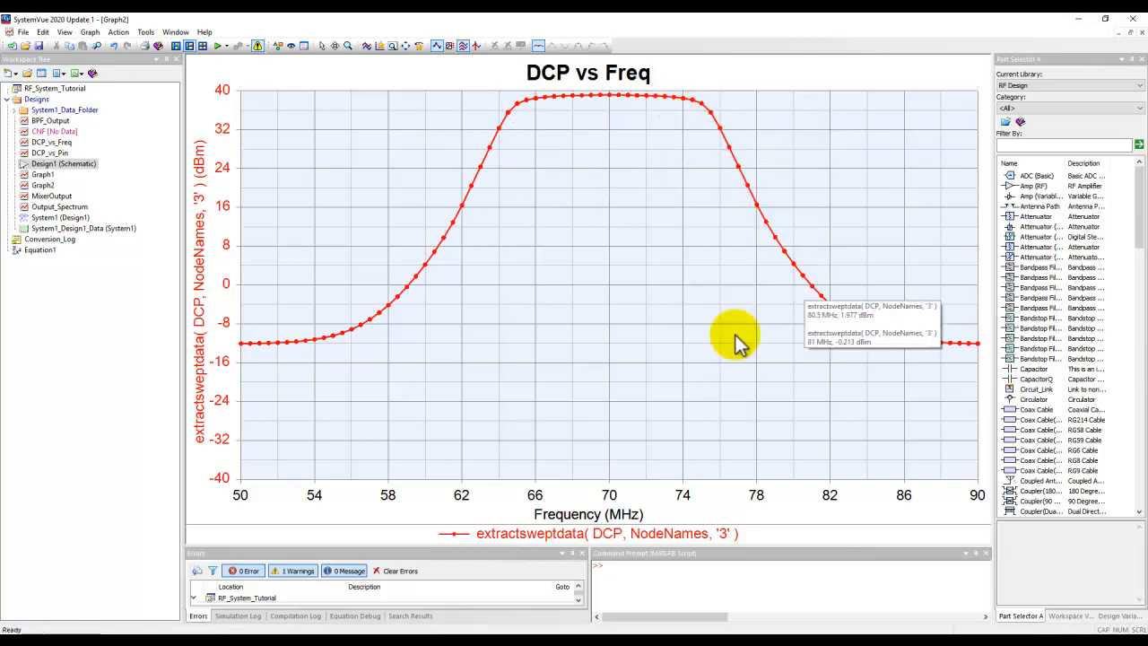
{"action": "mouse_move", "coordinate": [659, 350]}
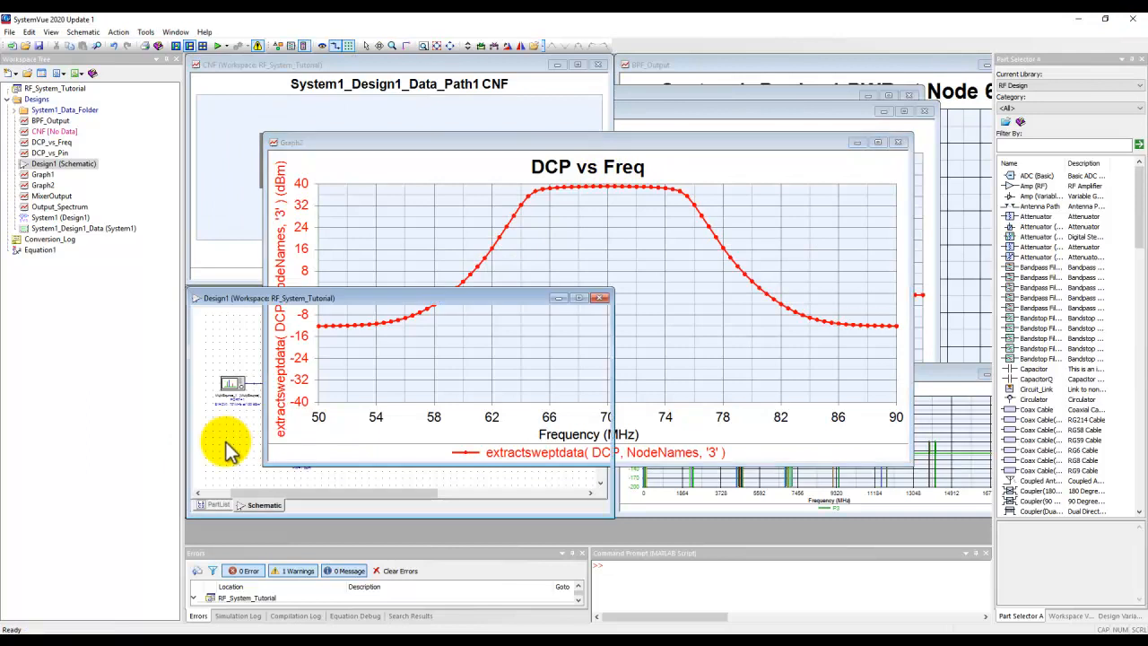
- Tile all open windows horizontally from the Window menu
{"action": "left_click", "coordinate": [176, 31]}
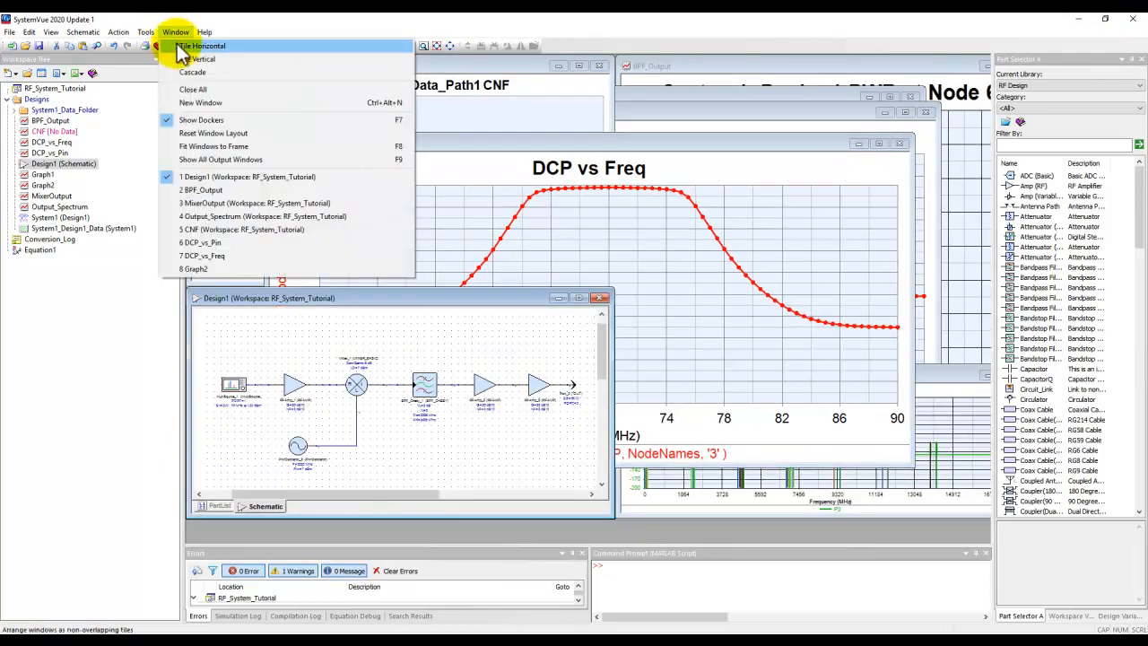
{"action": "left_click", "coordinate": [201, 46]}
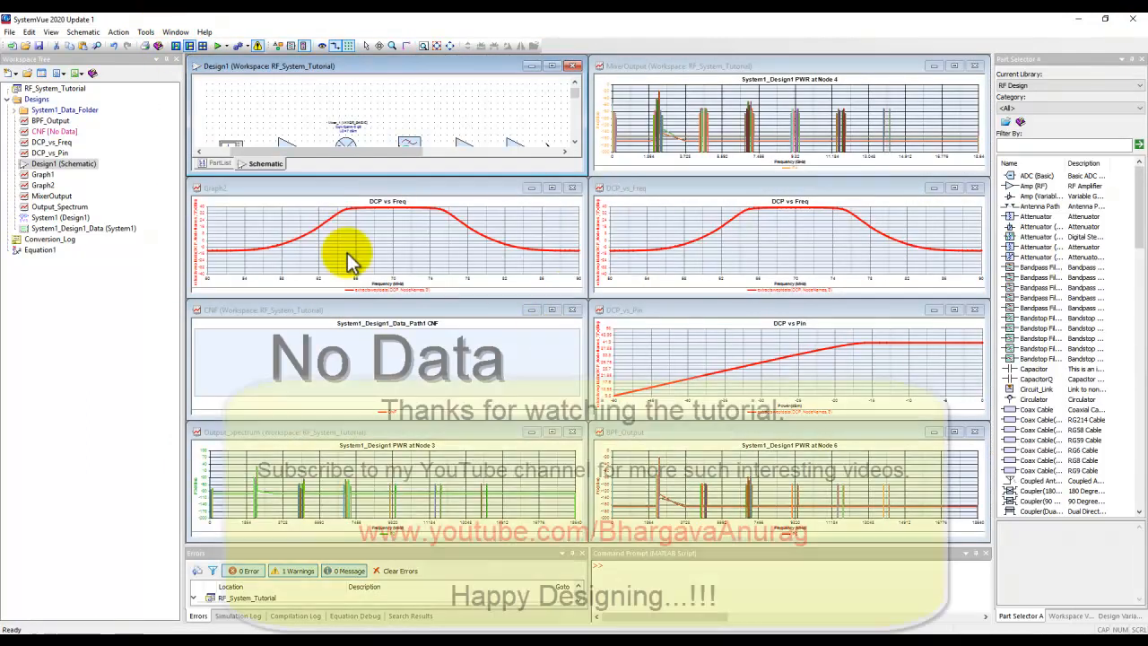